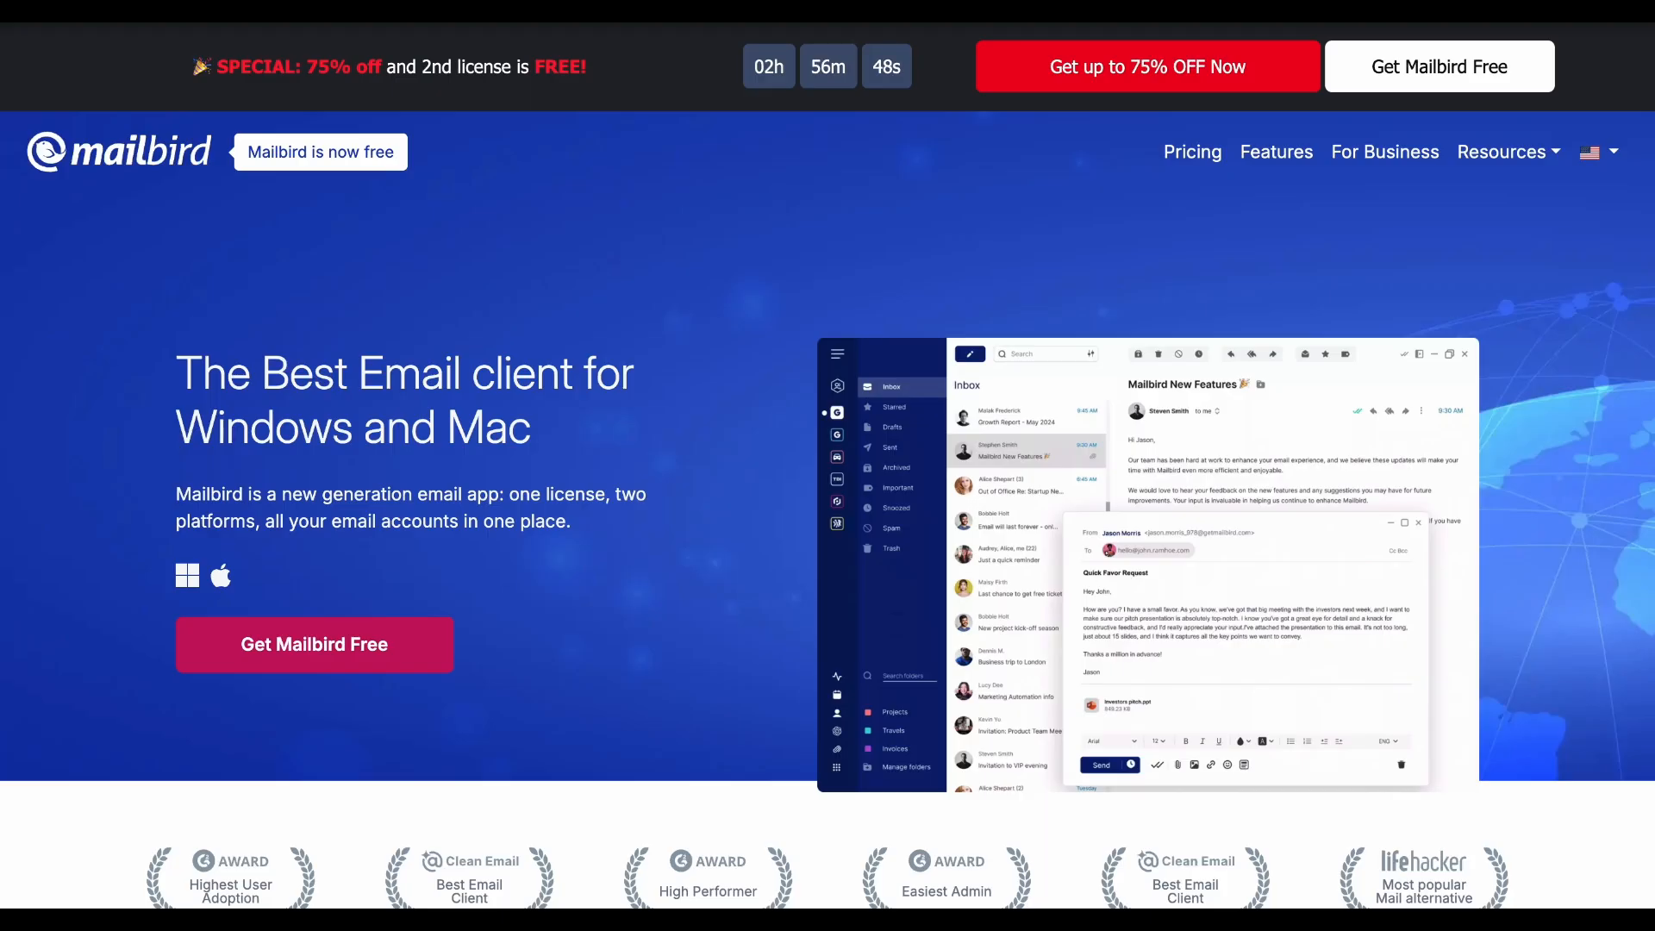
pyautogui.scroll(-3)
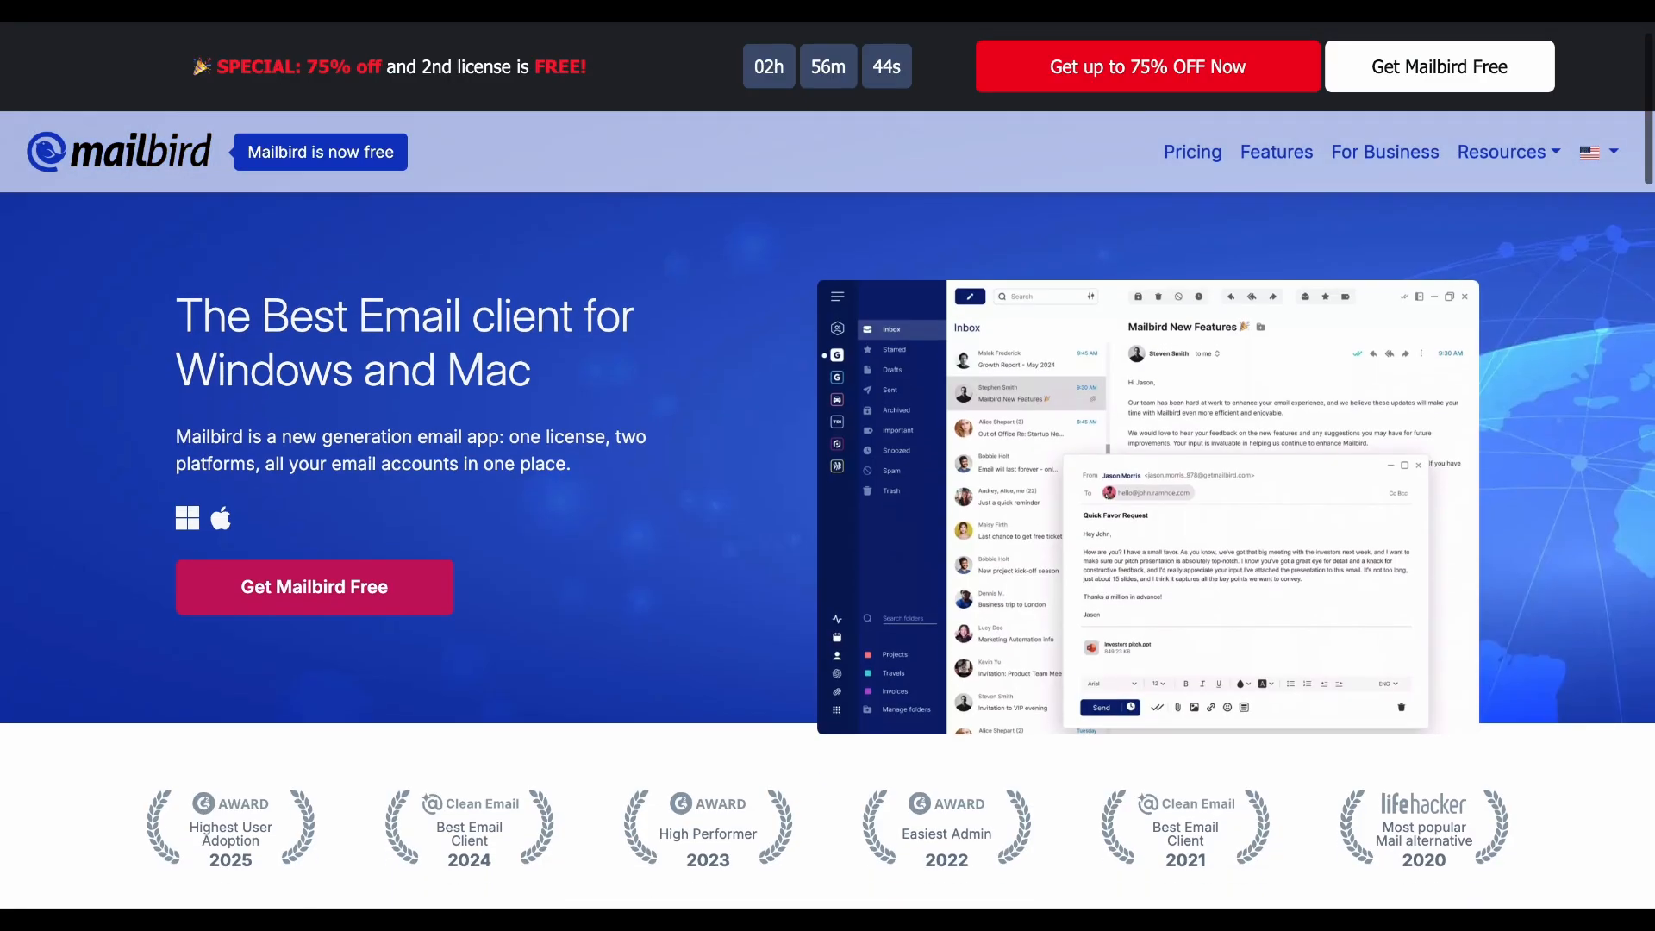
pyautogui.scroll(-3)
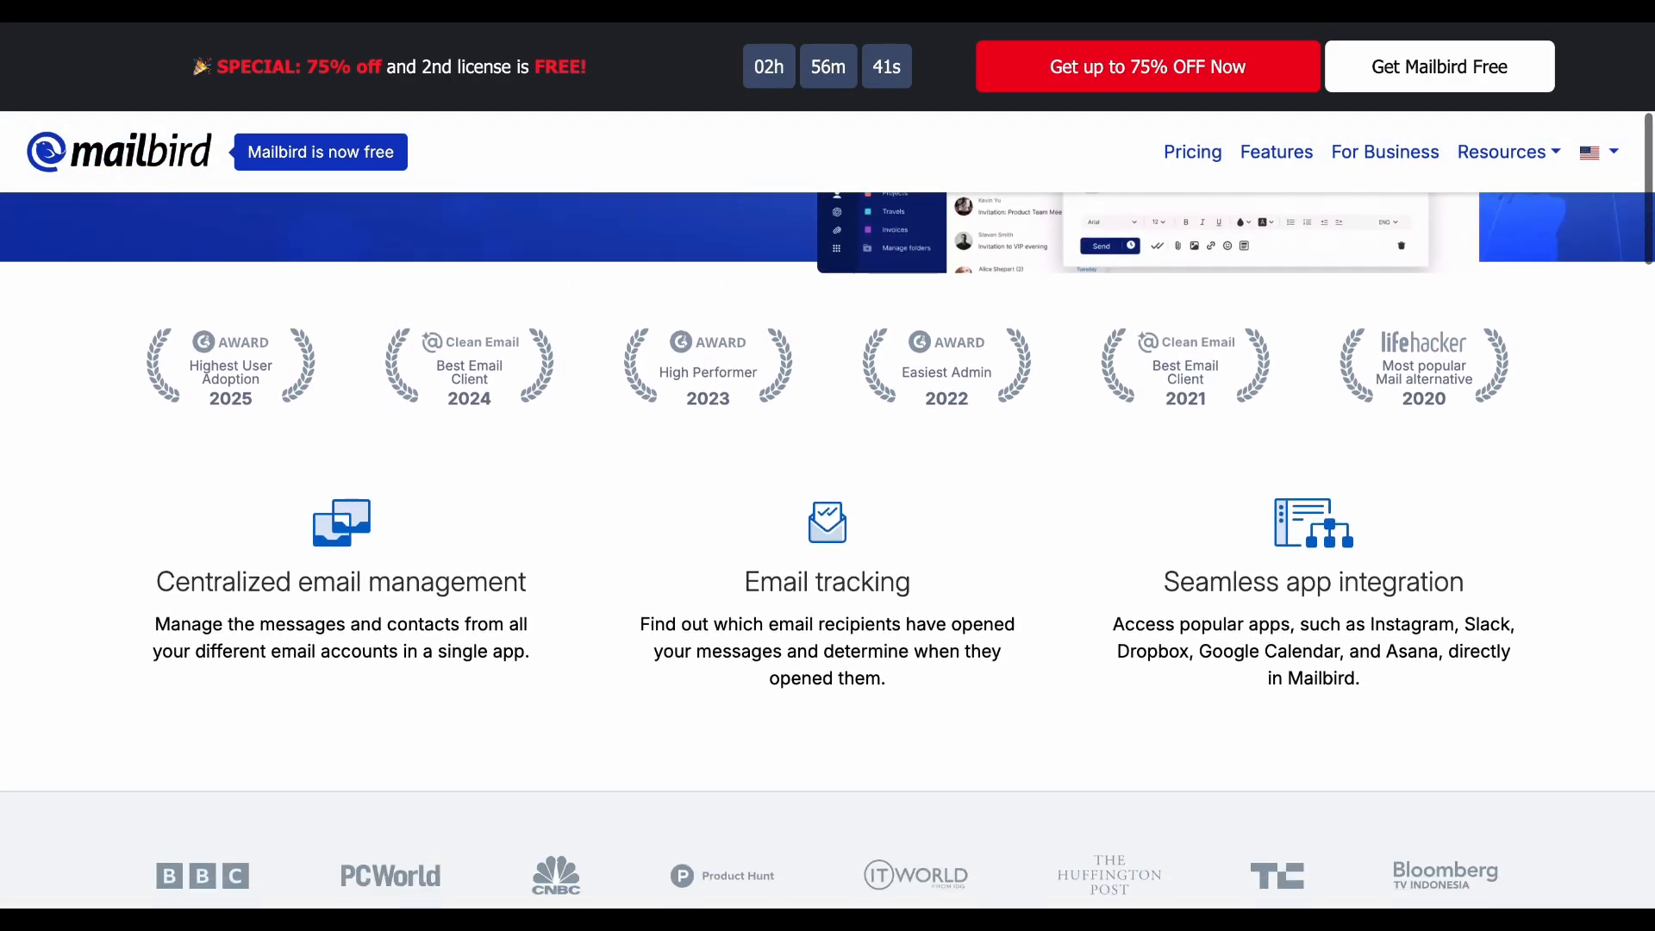
pyautogui.scroll(-3)
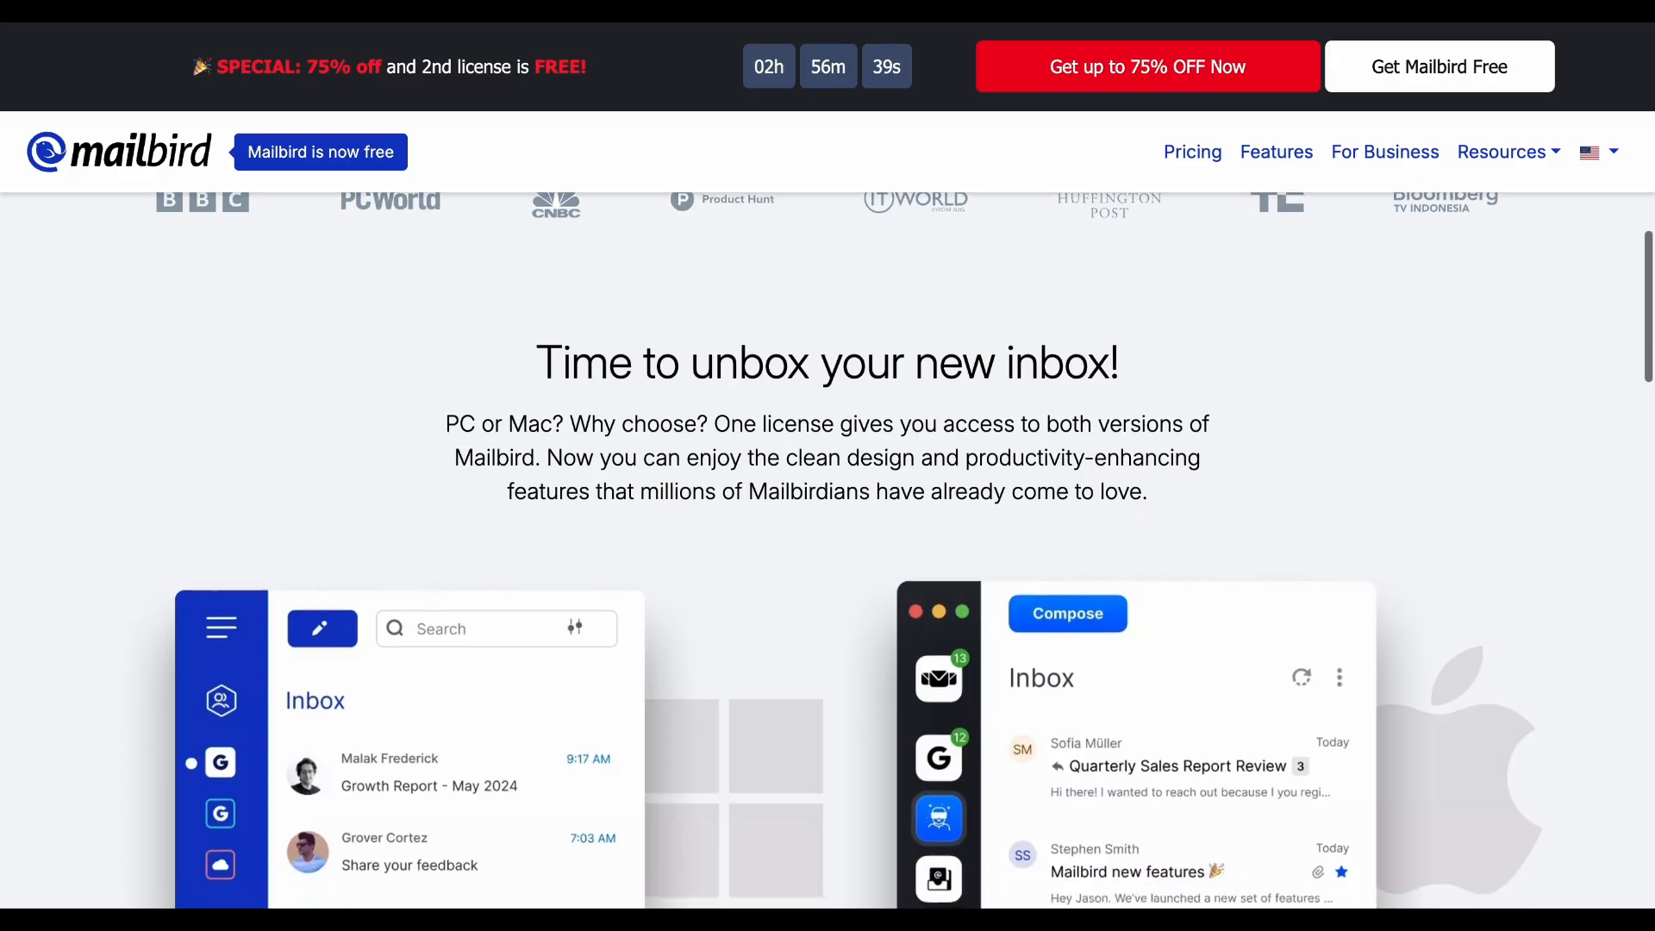
pyautogui.scroll(-3)
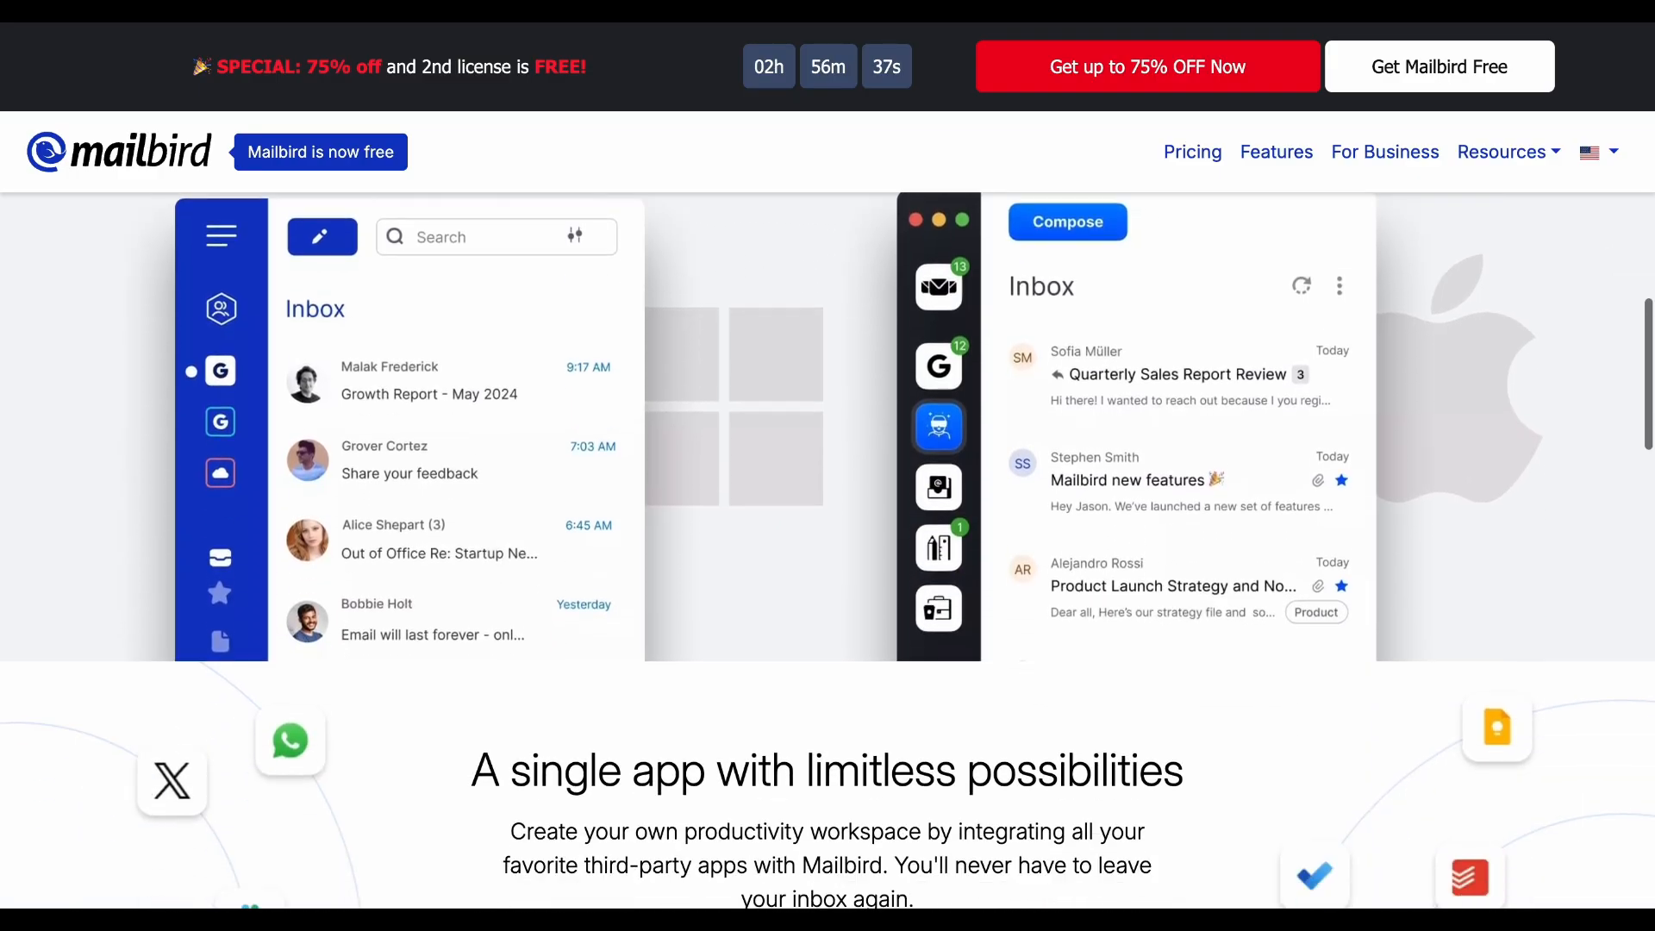
pyautogui.scroll(-3)
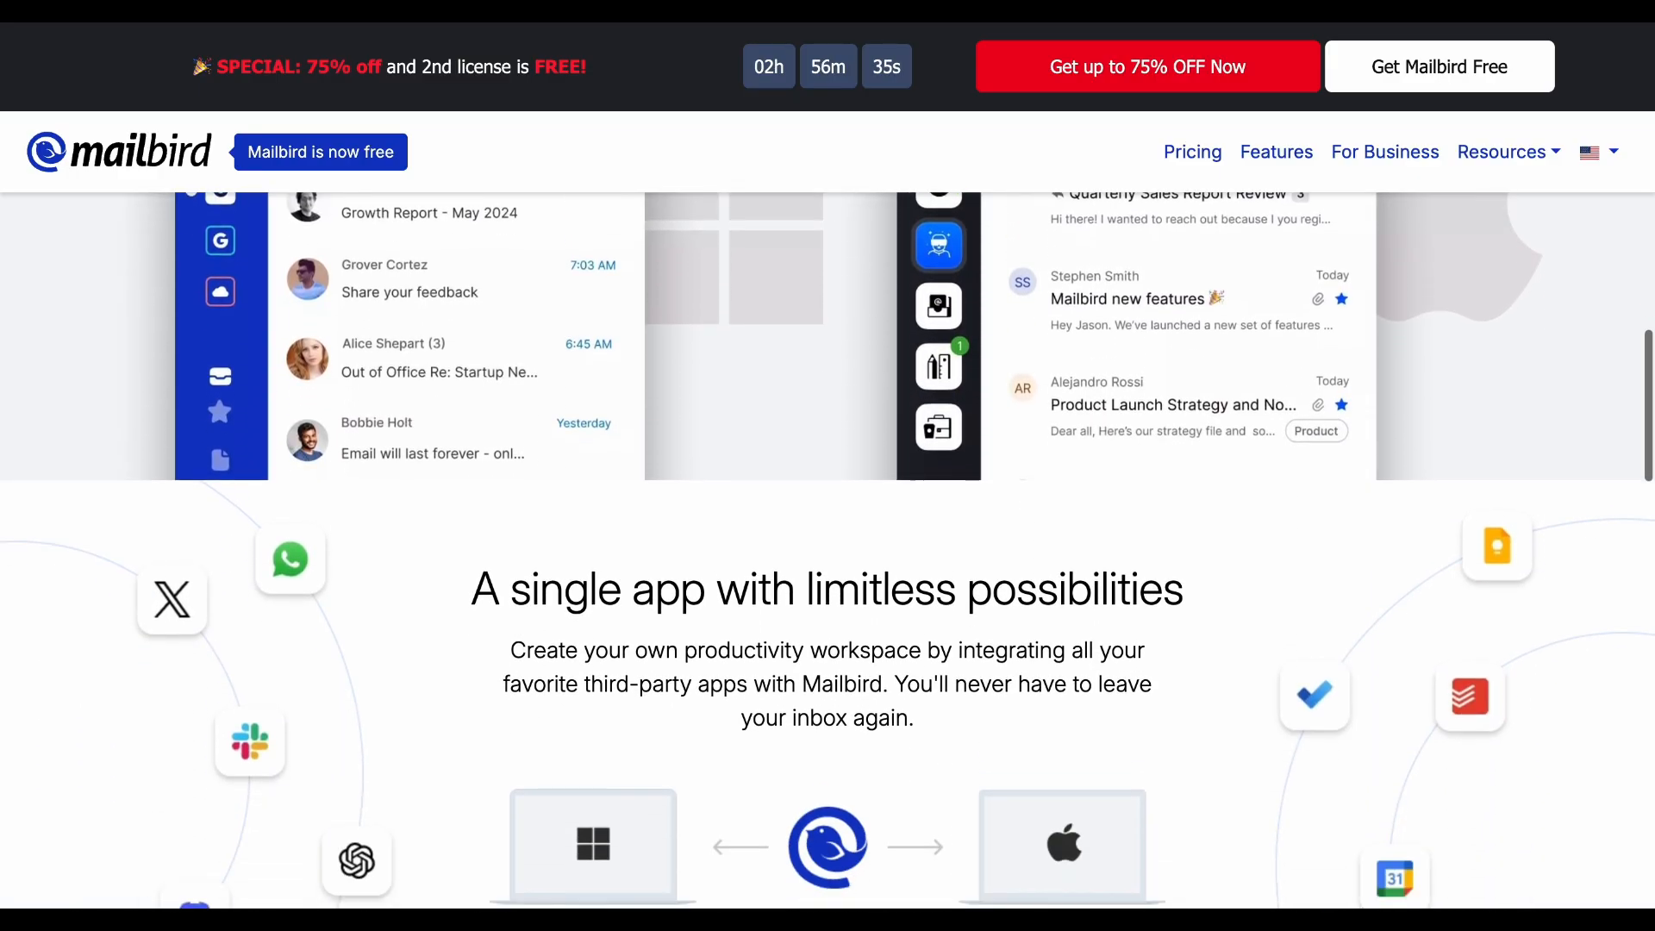
pyautogui.scroll(-3)
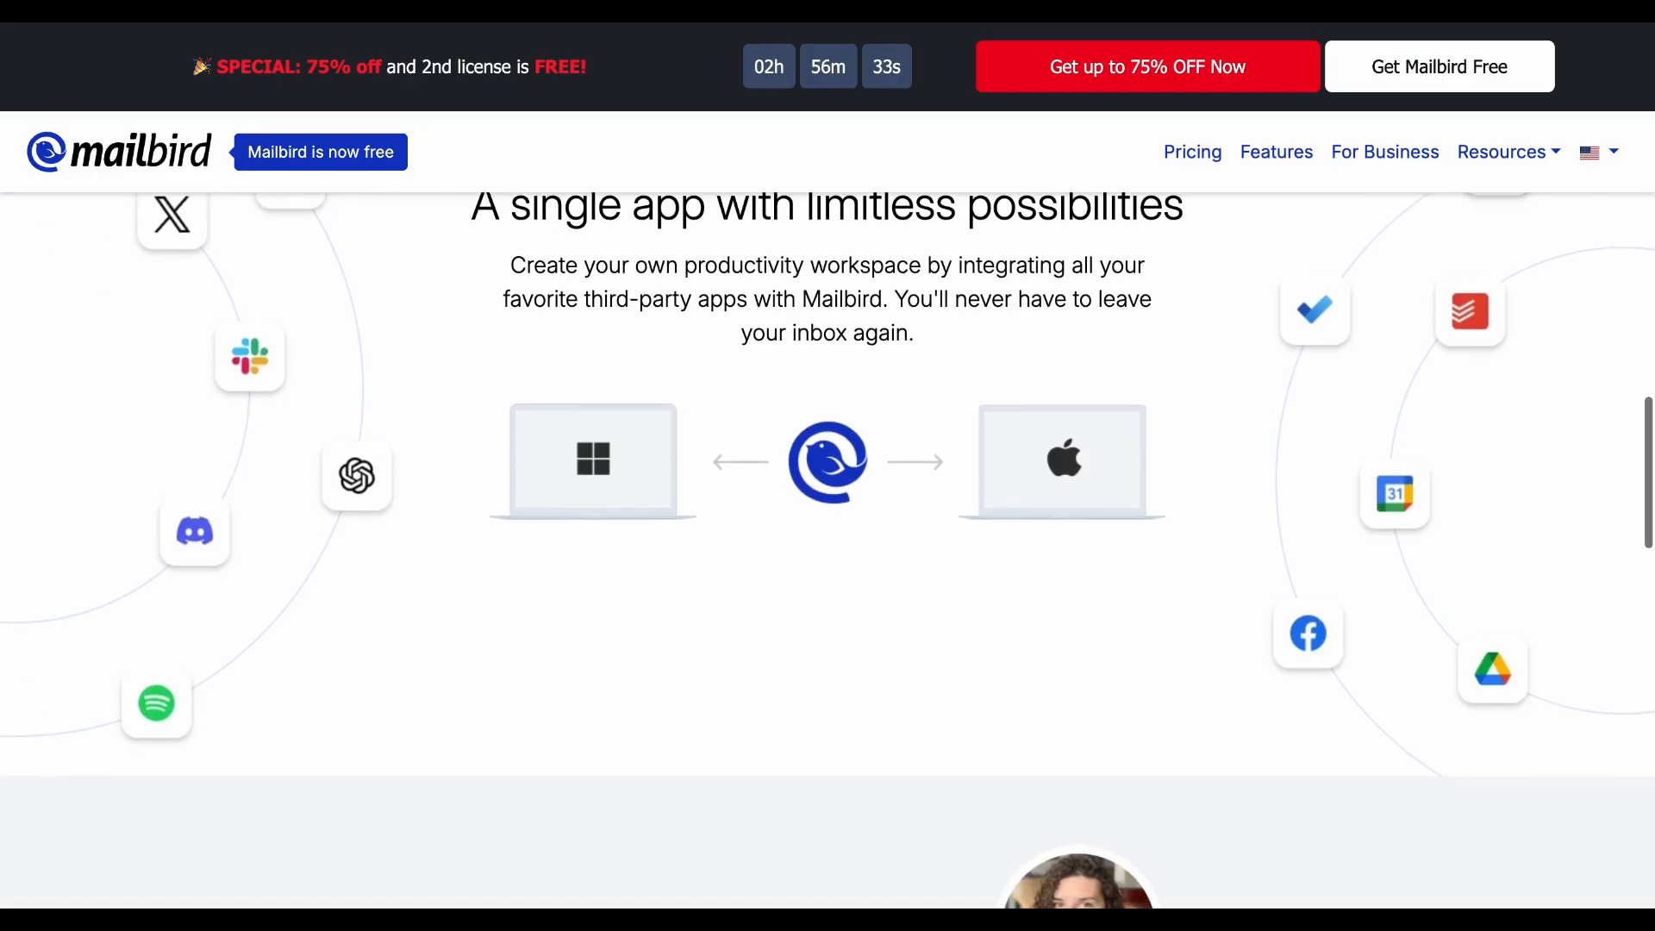
pyautogui.scroll(-3)
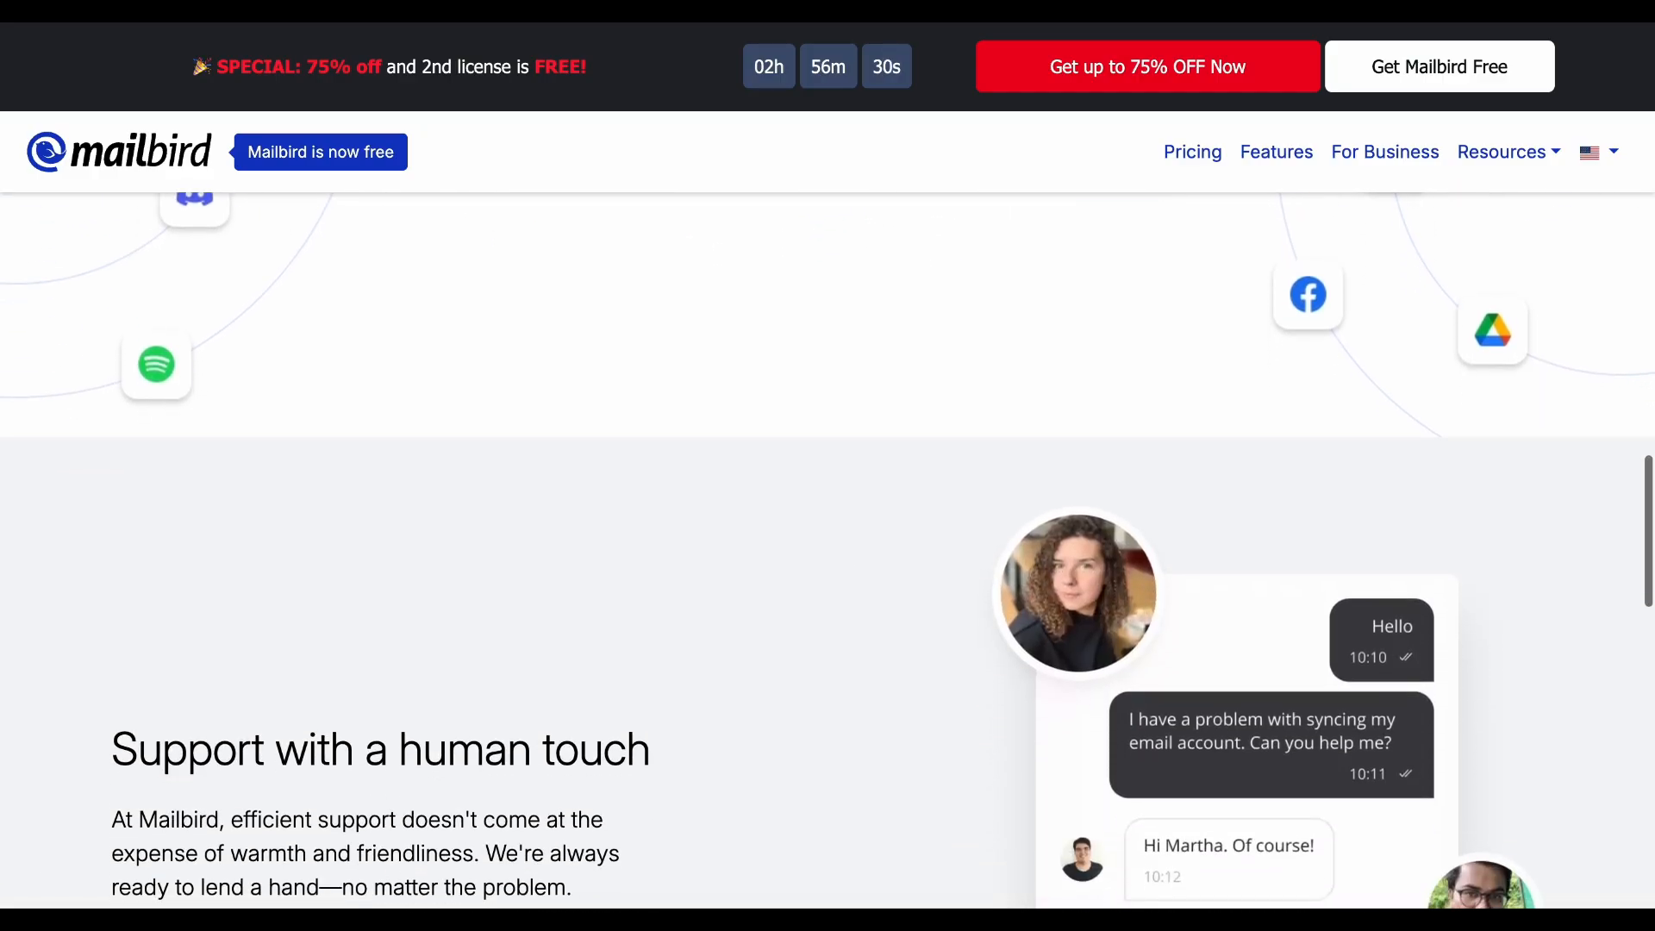
pyautogui.scroll(-3)
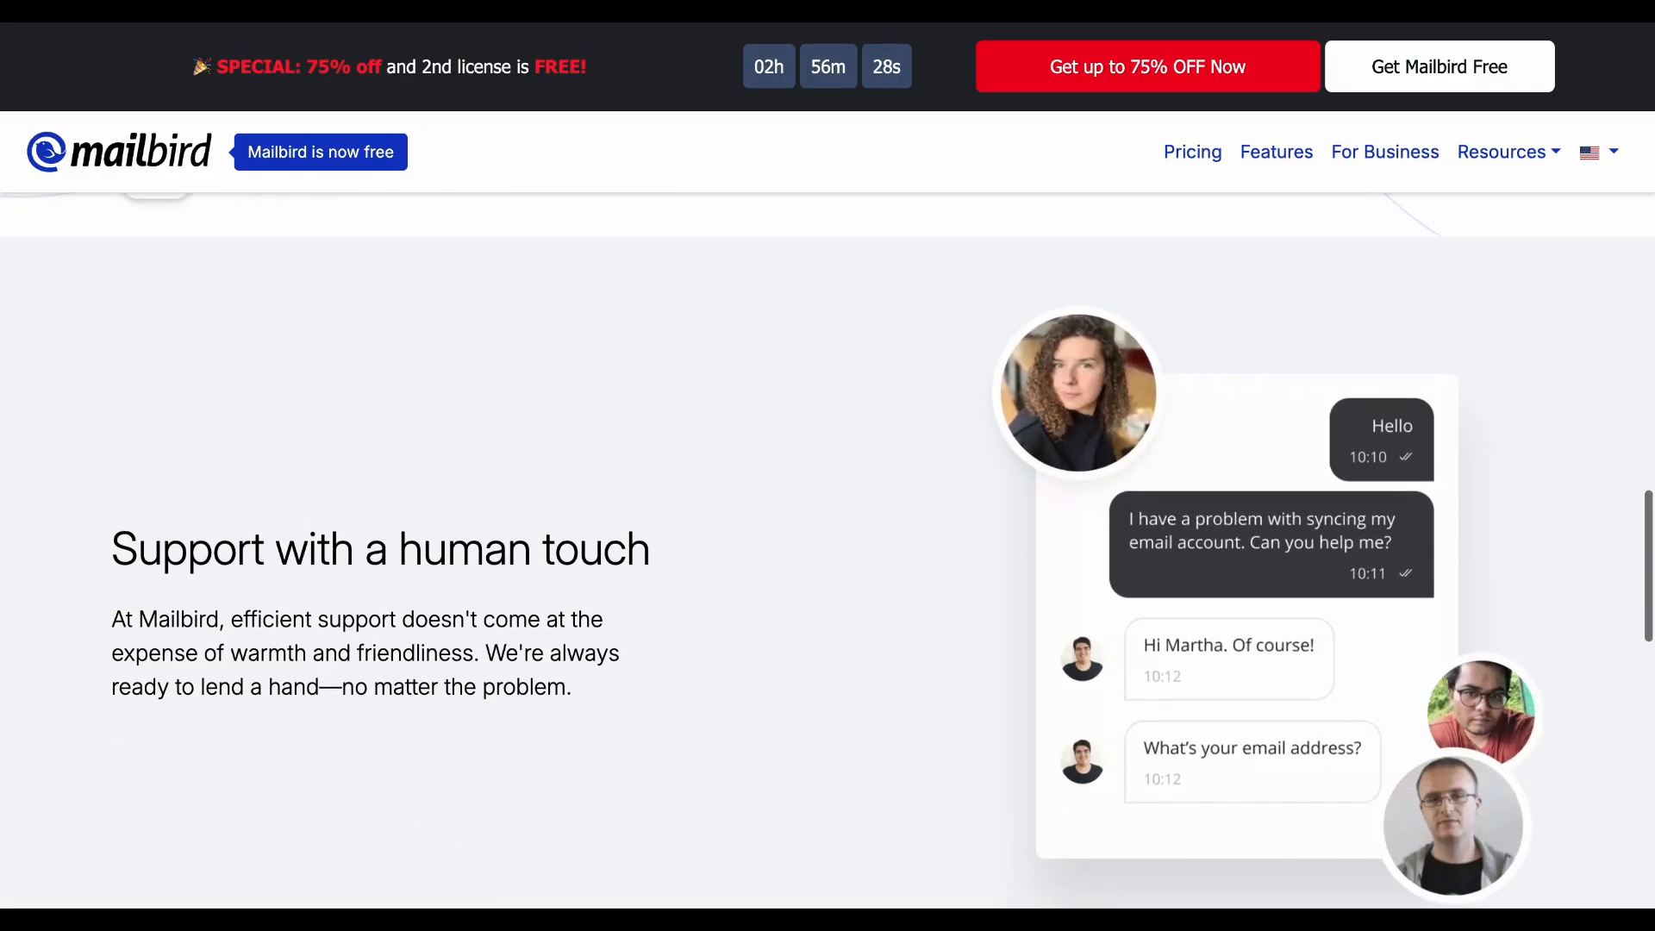
pyautogui.scroll(-3)
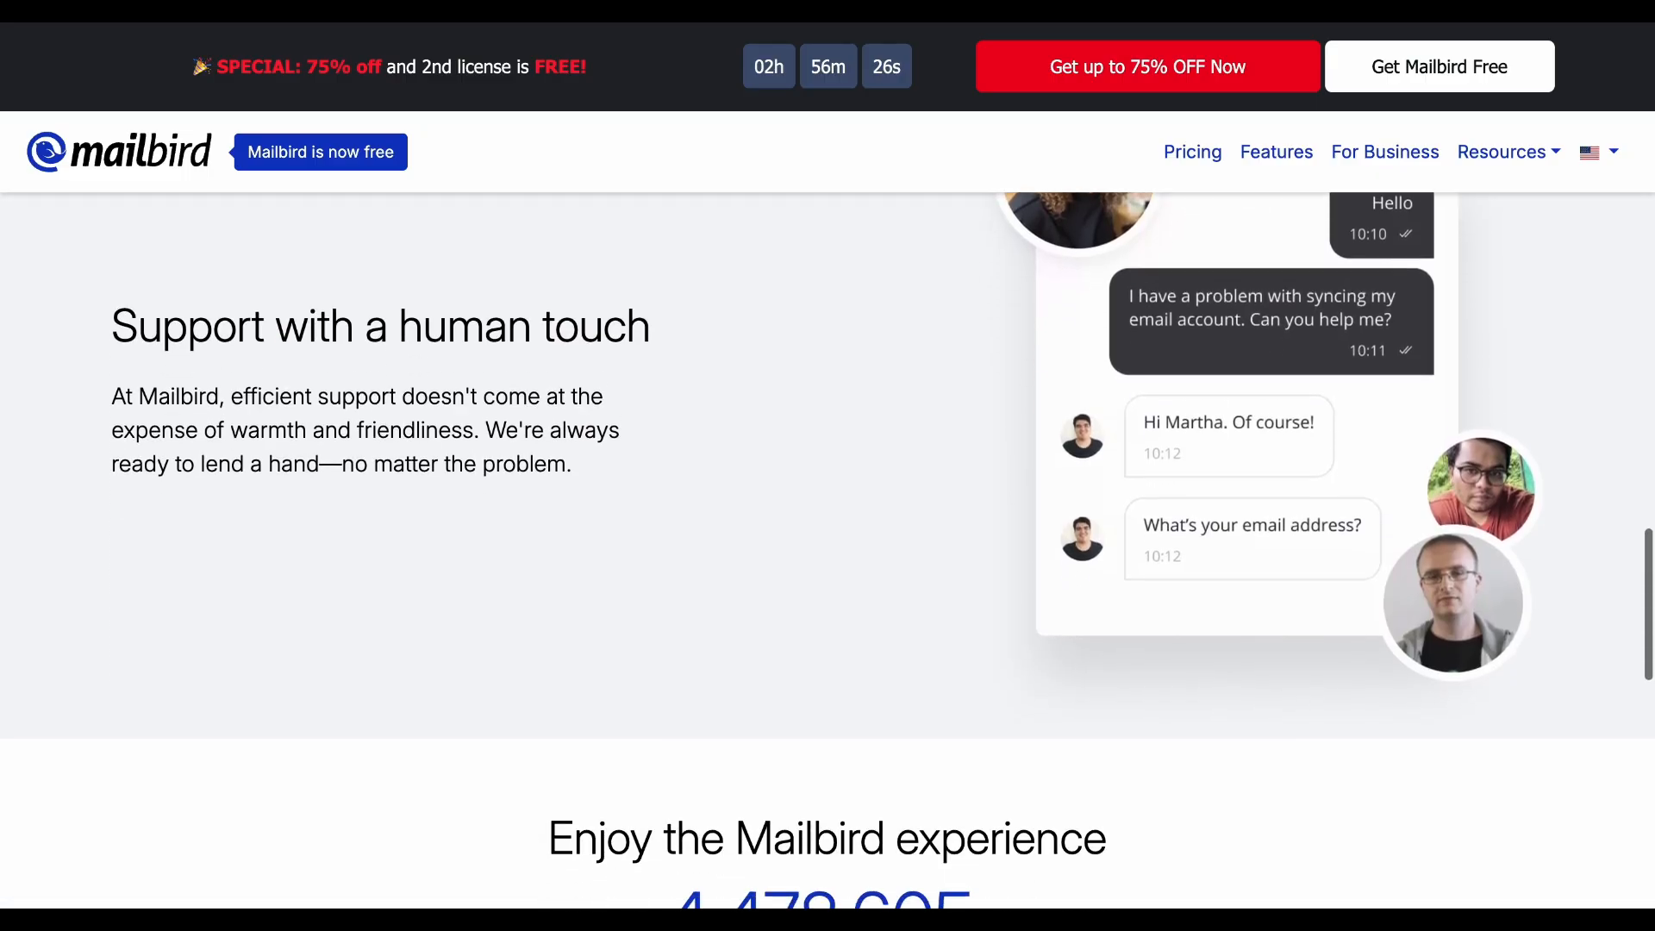
pyautogui.scroll(-3)
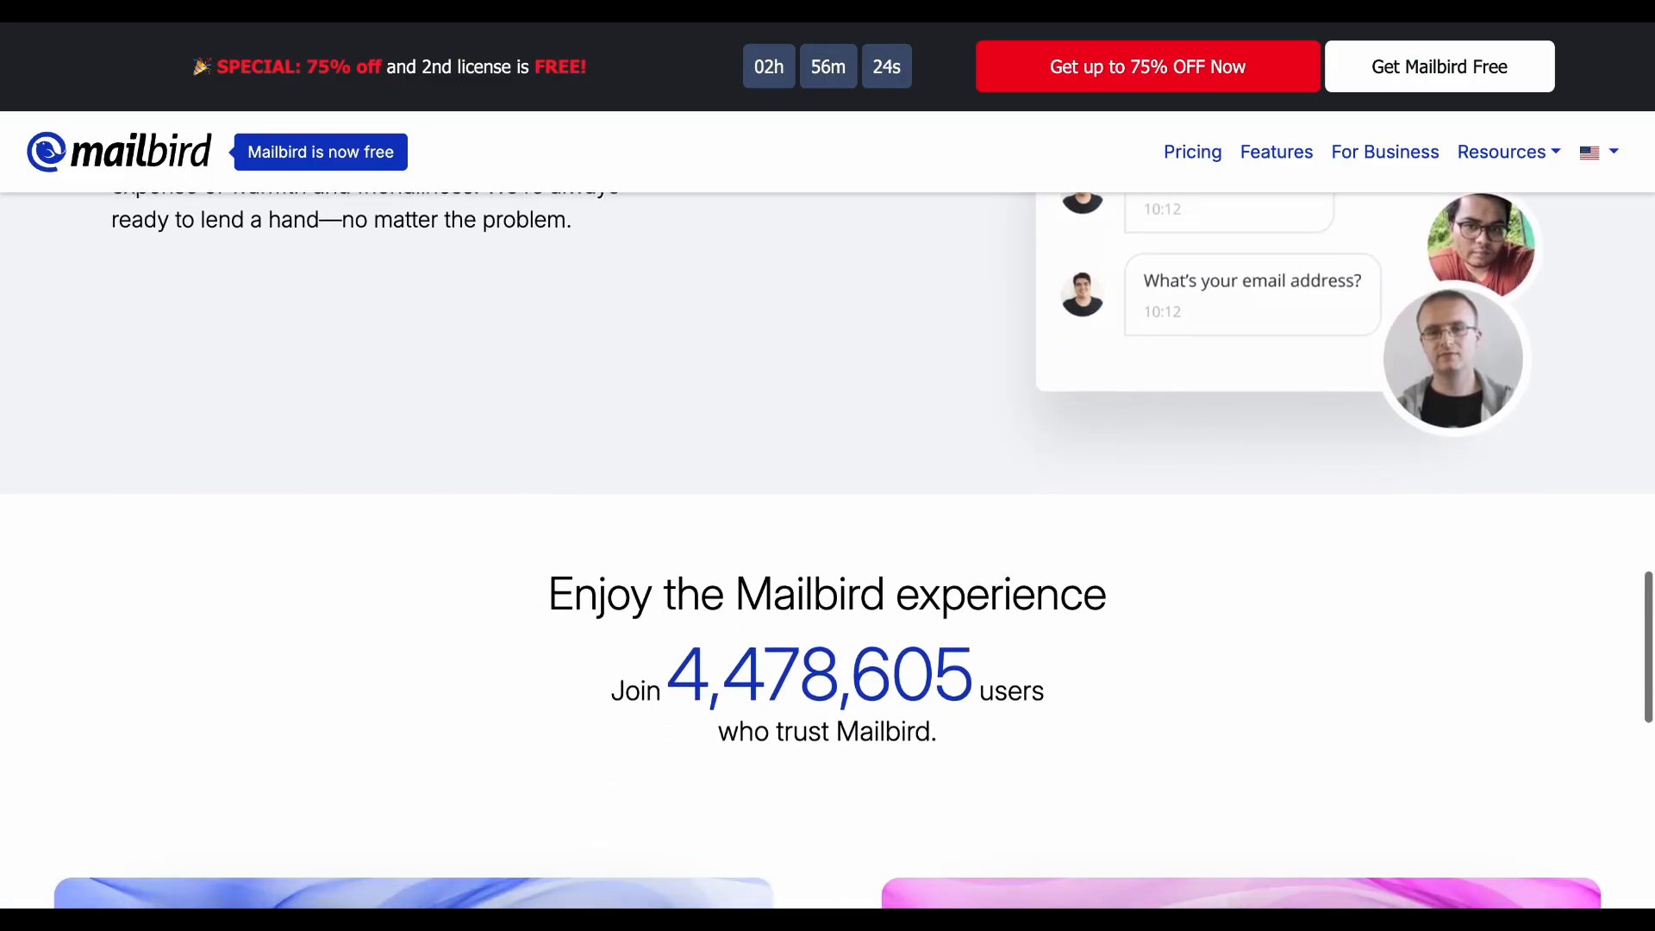
pyautogui.scroll(-3)
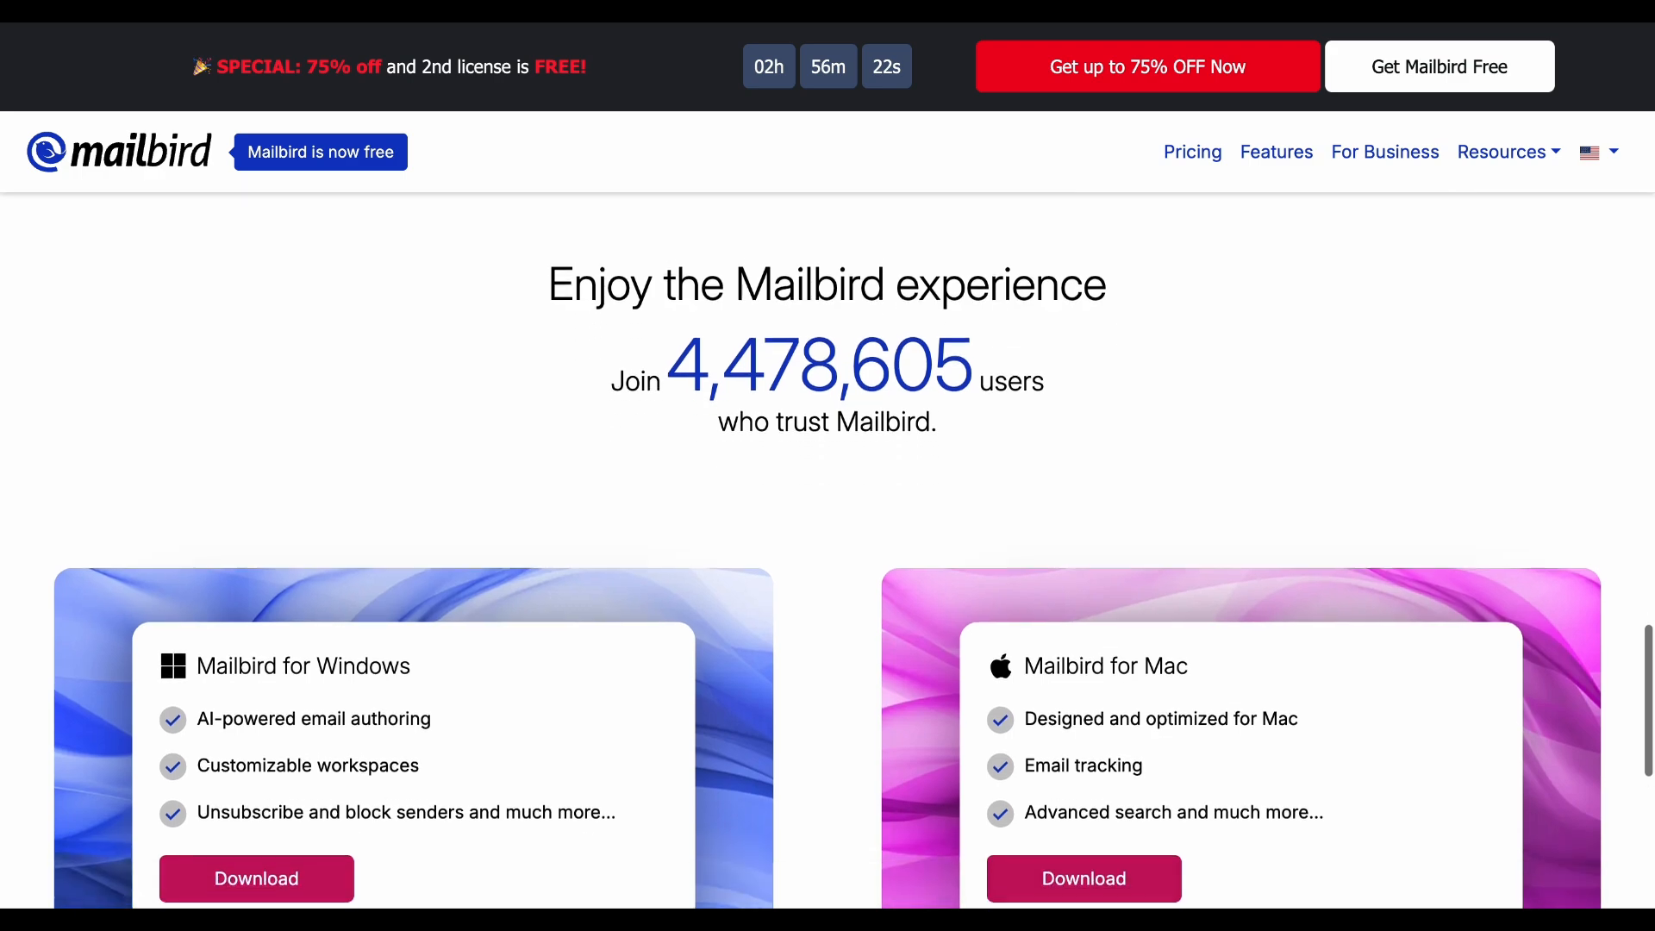
pyautogui.scroll(-3)
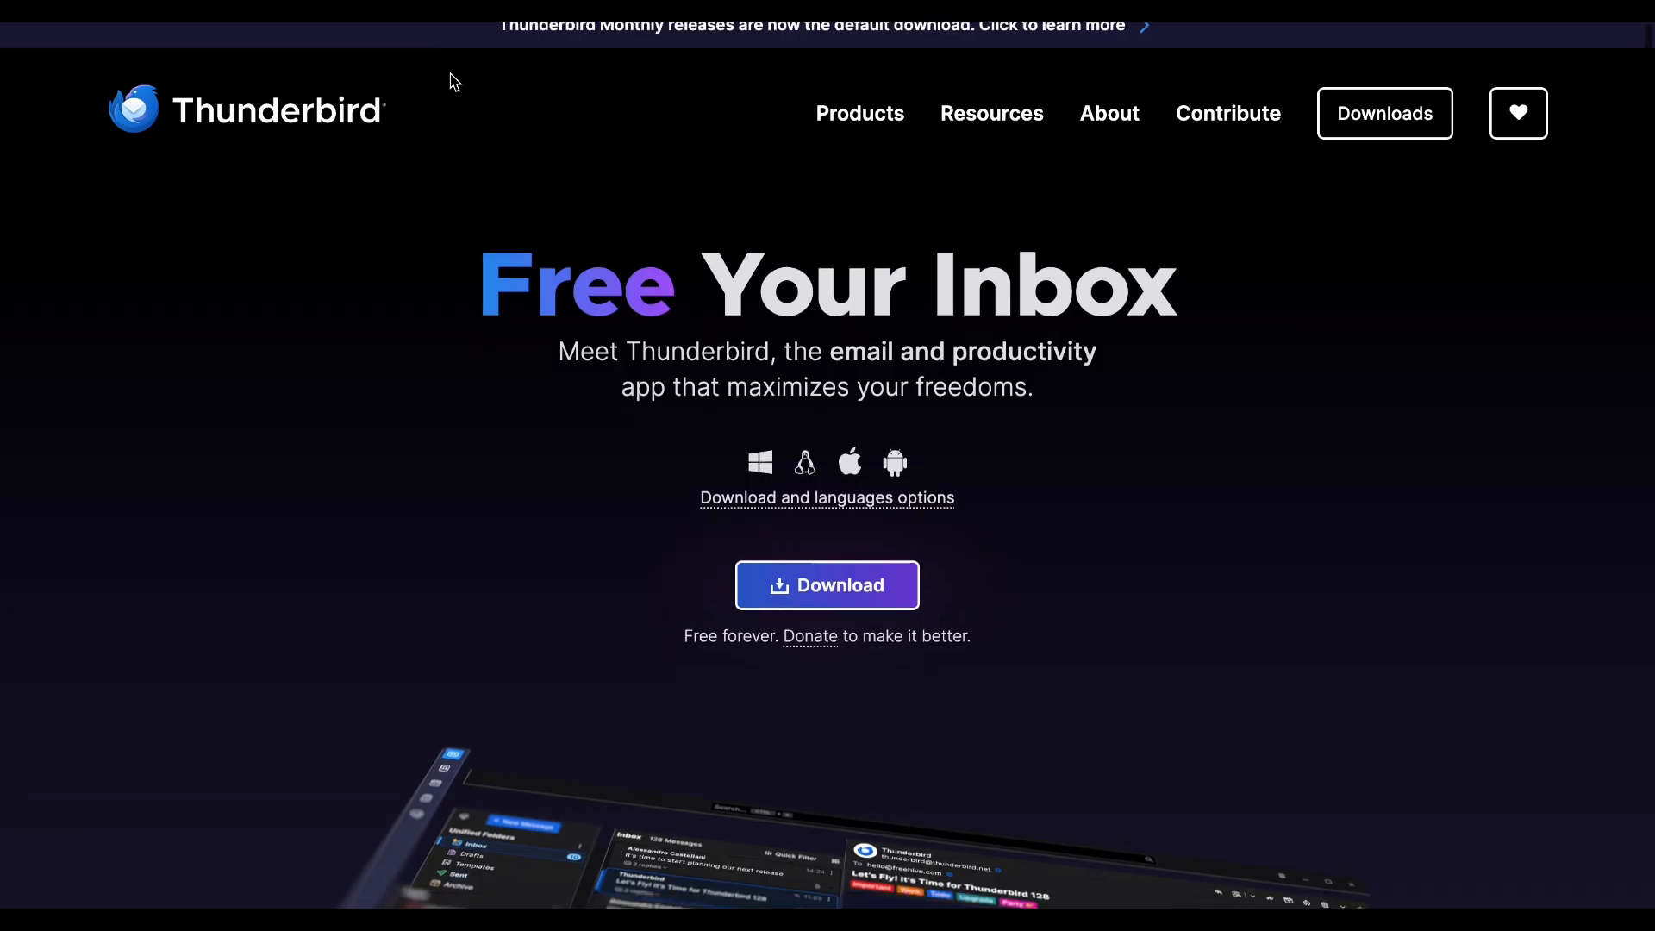
pyautogui.scroll(-3)
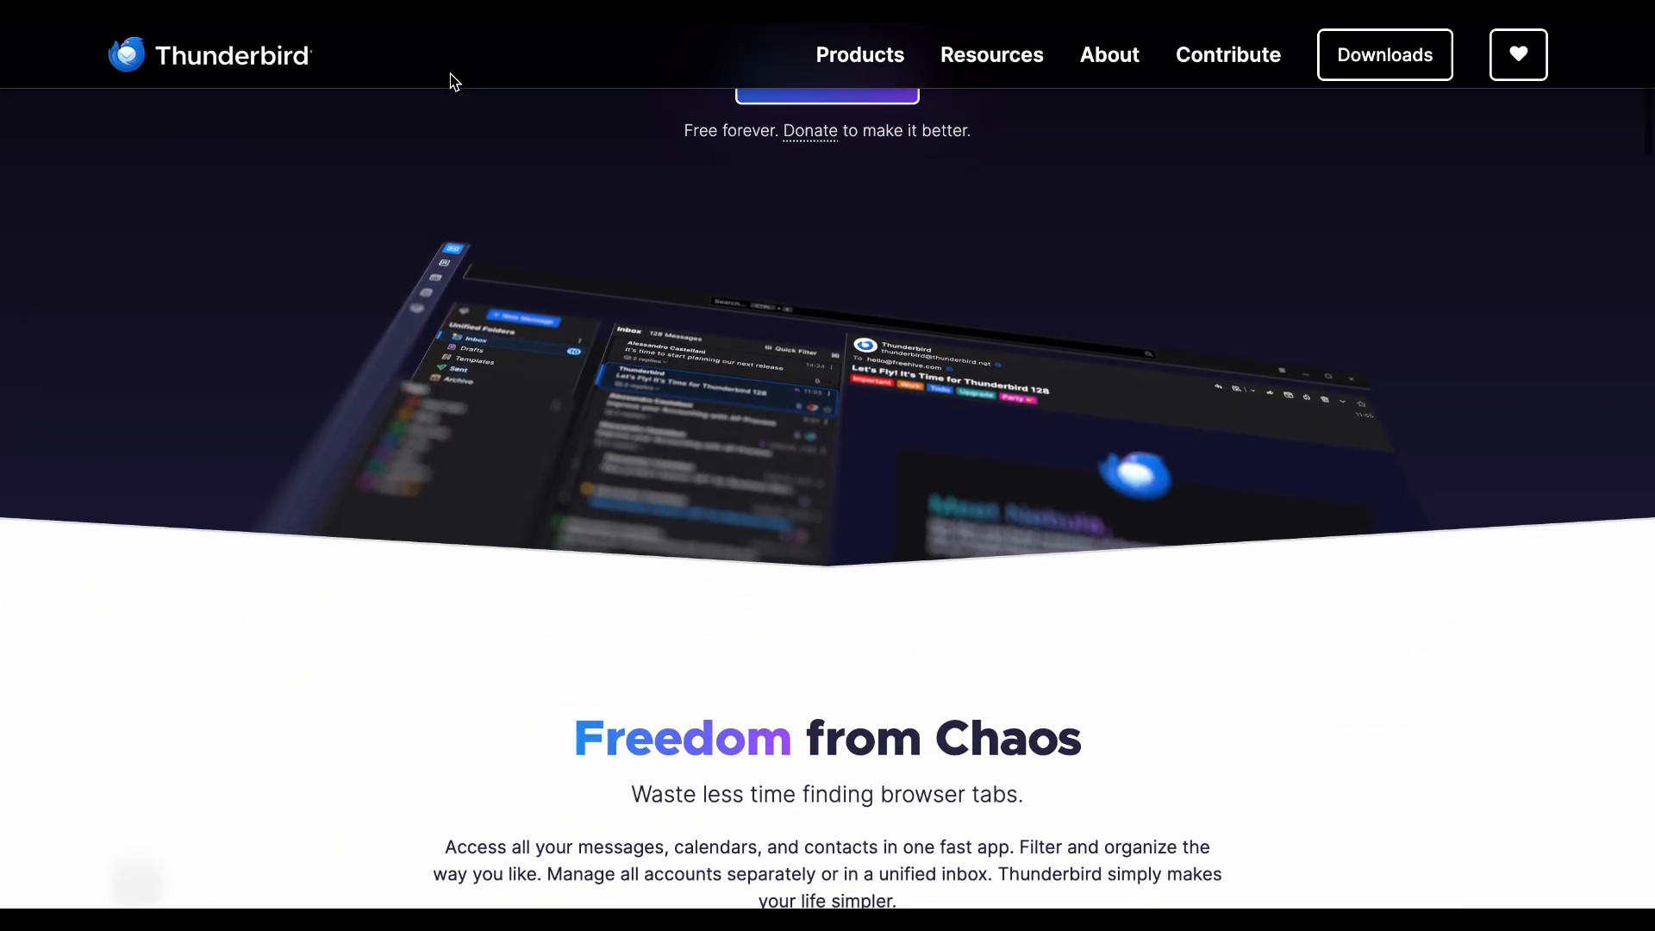
pyautogui.scroll(-3)
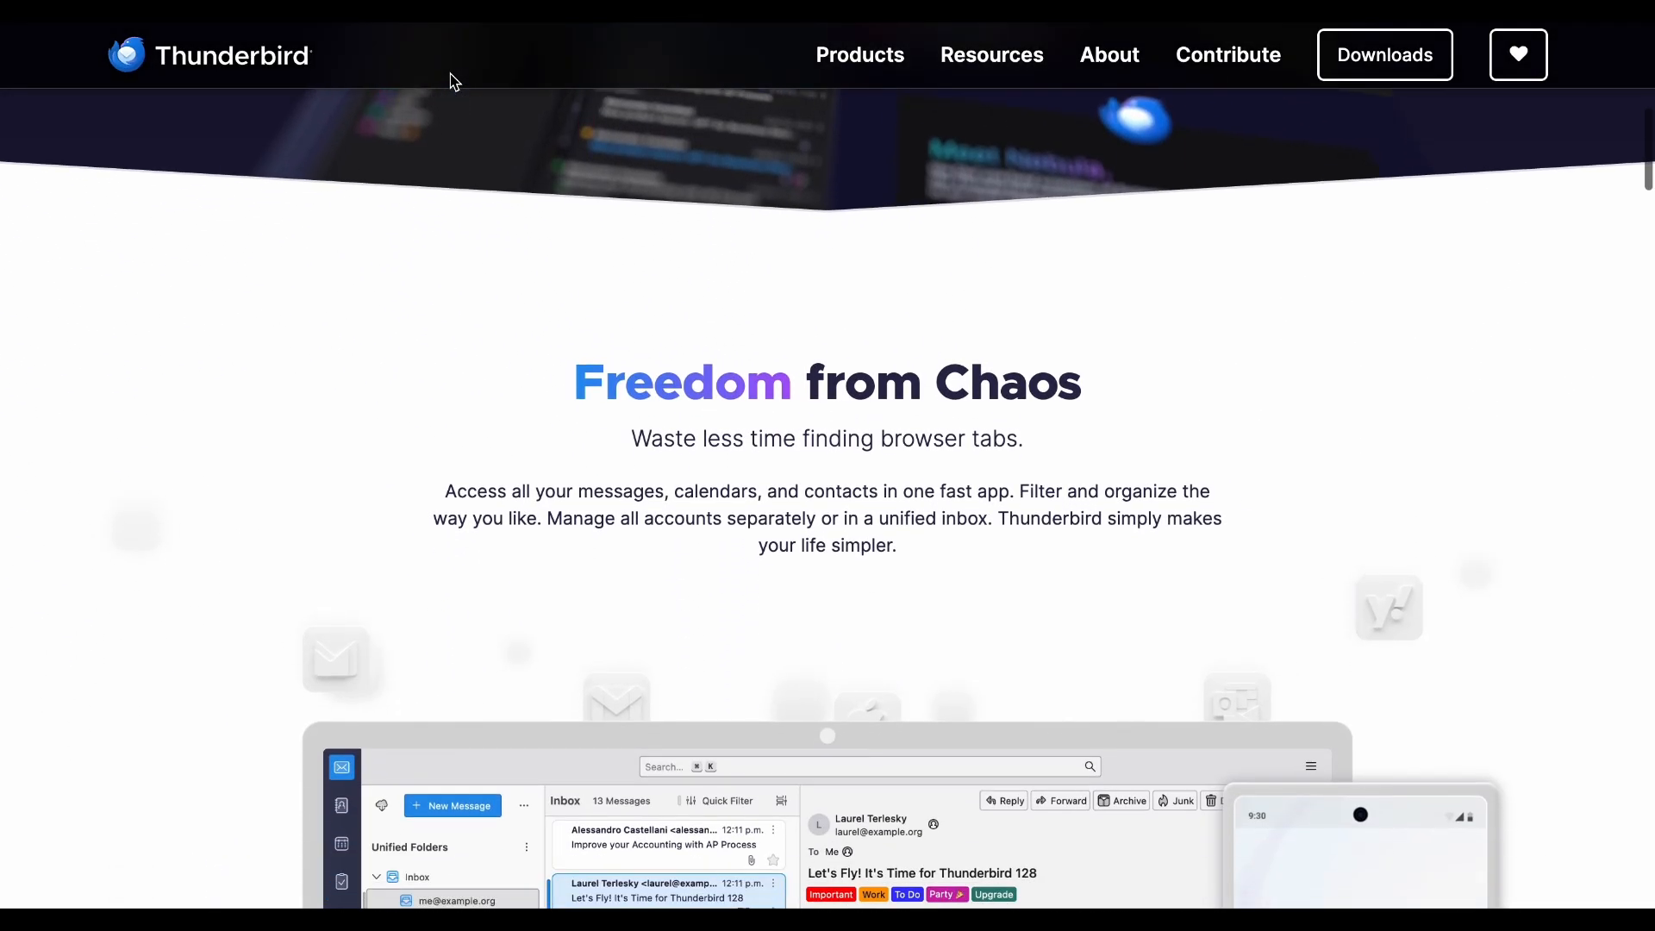
pyautogui.scroll(-3)
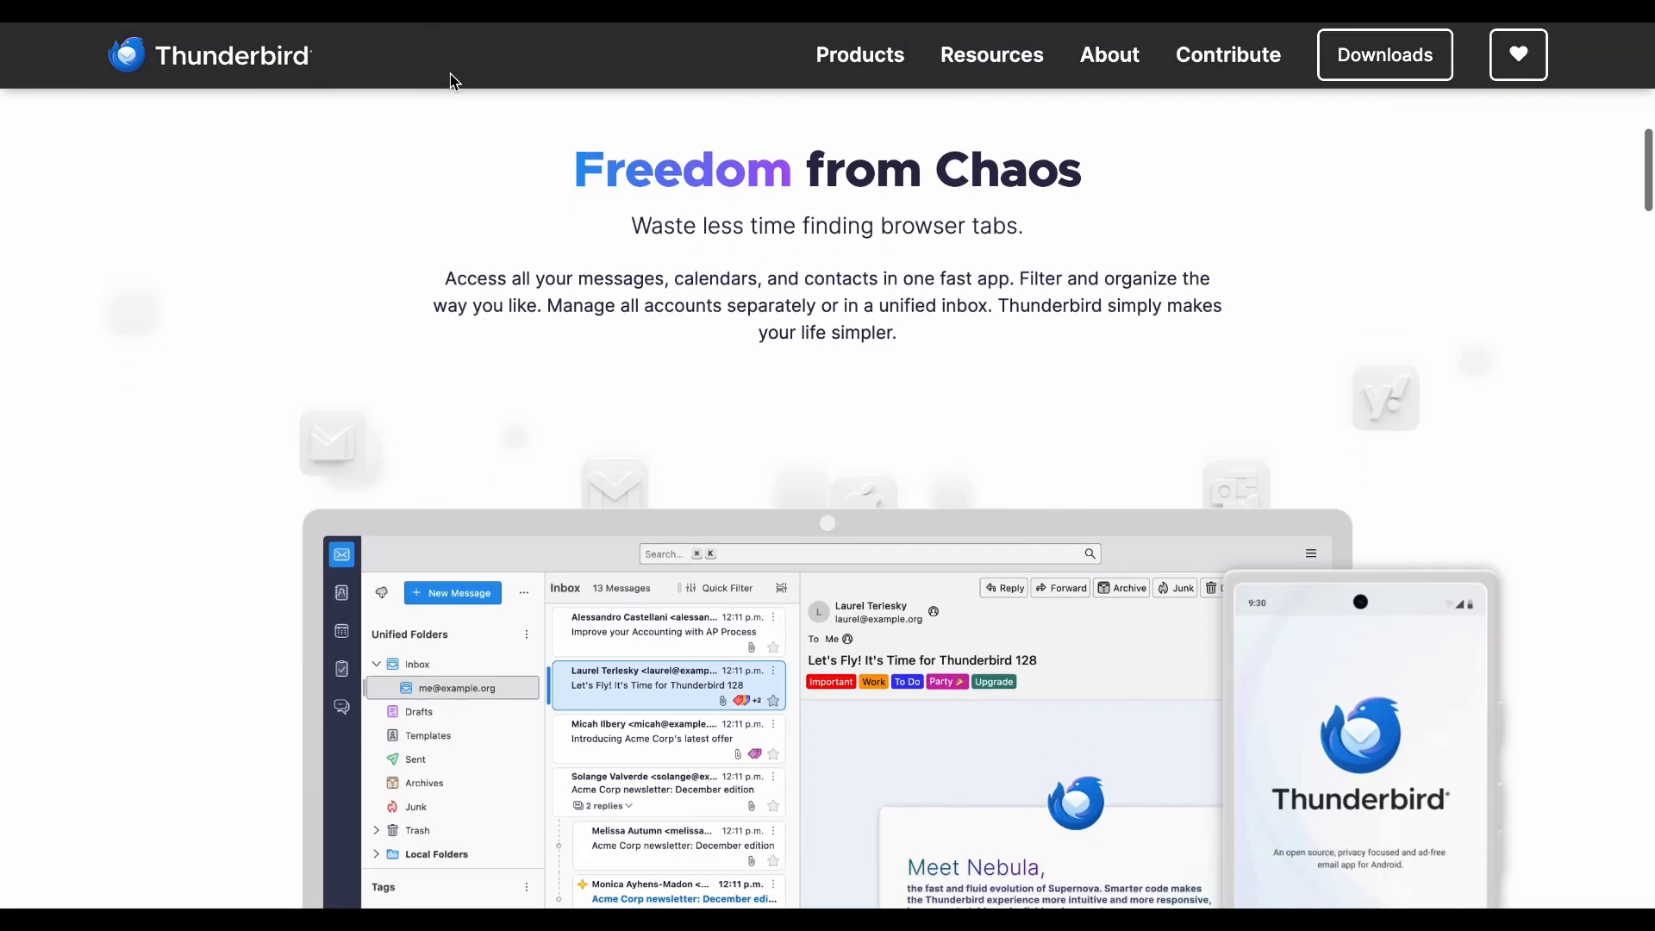
pyautogui.scroll(-3)
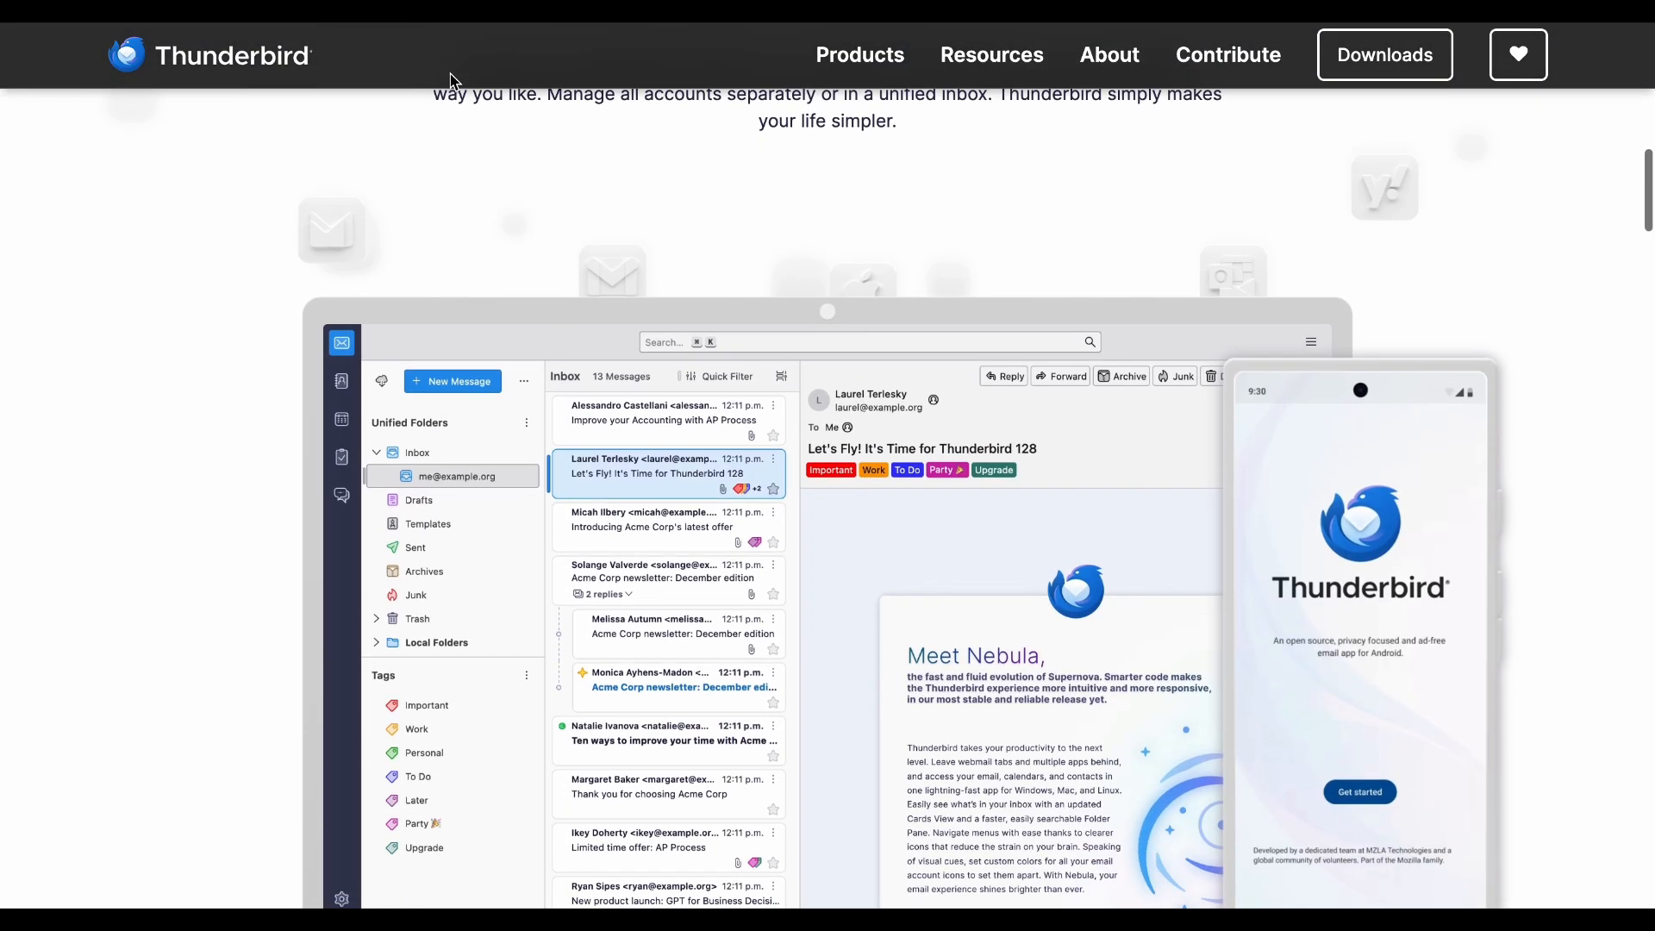
pyautogui.scroll(-3)
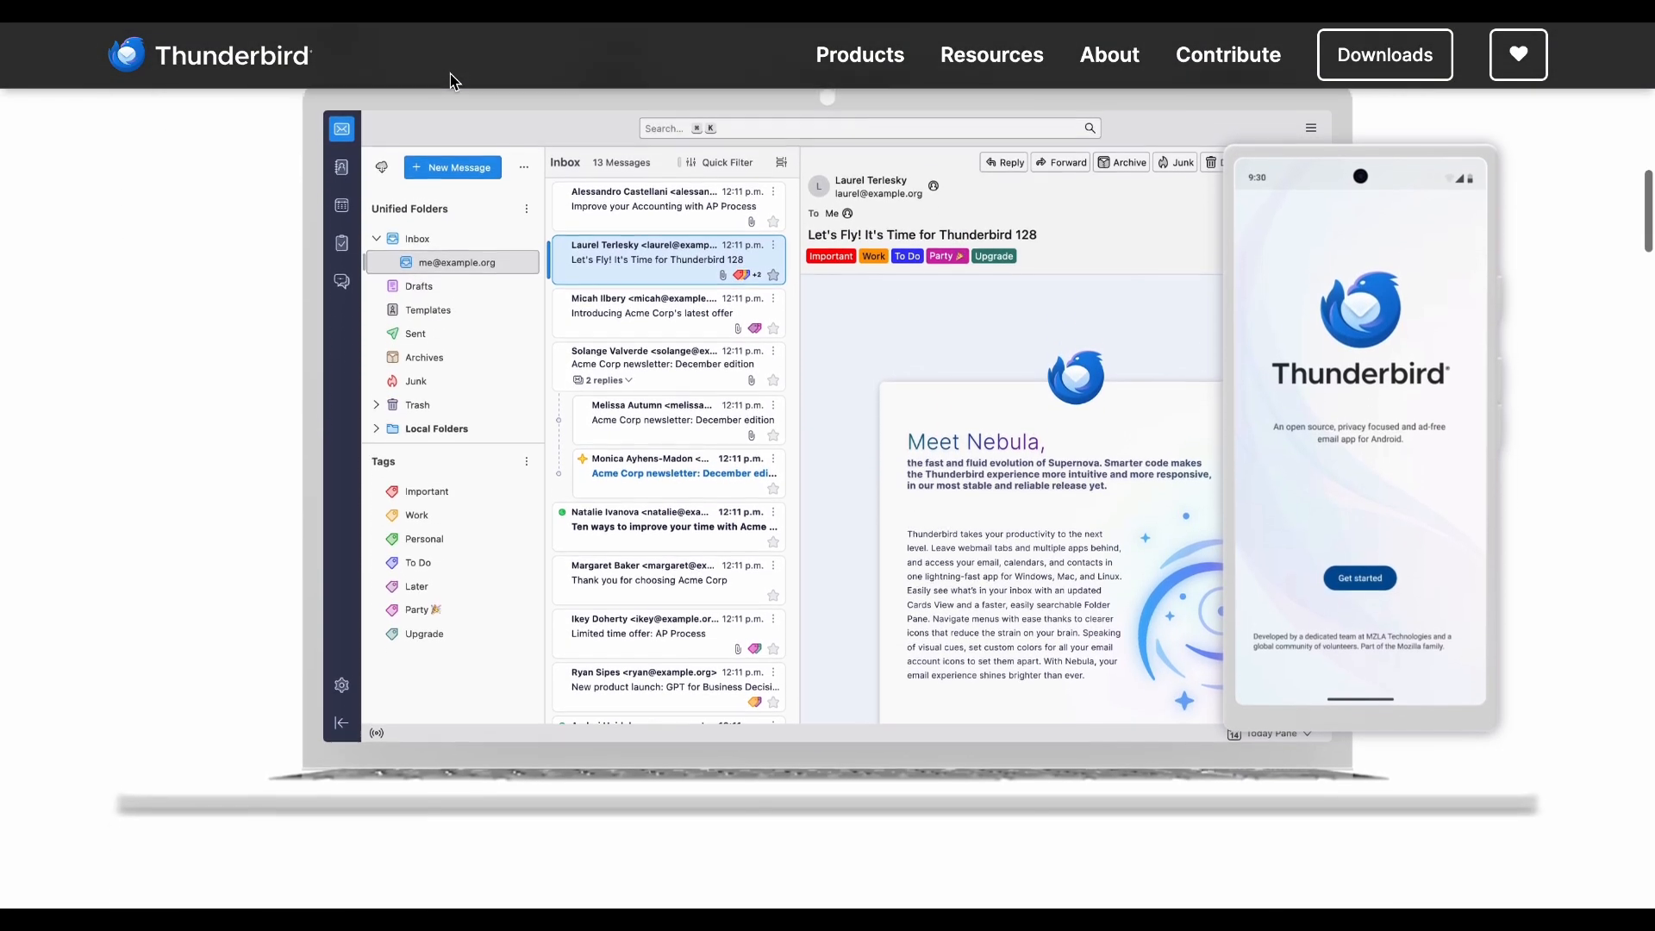
pyautogui.scroll(-3)
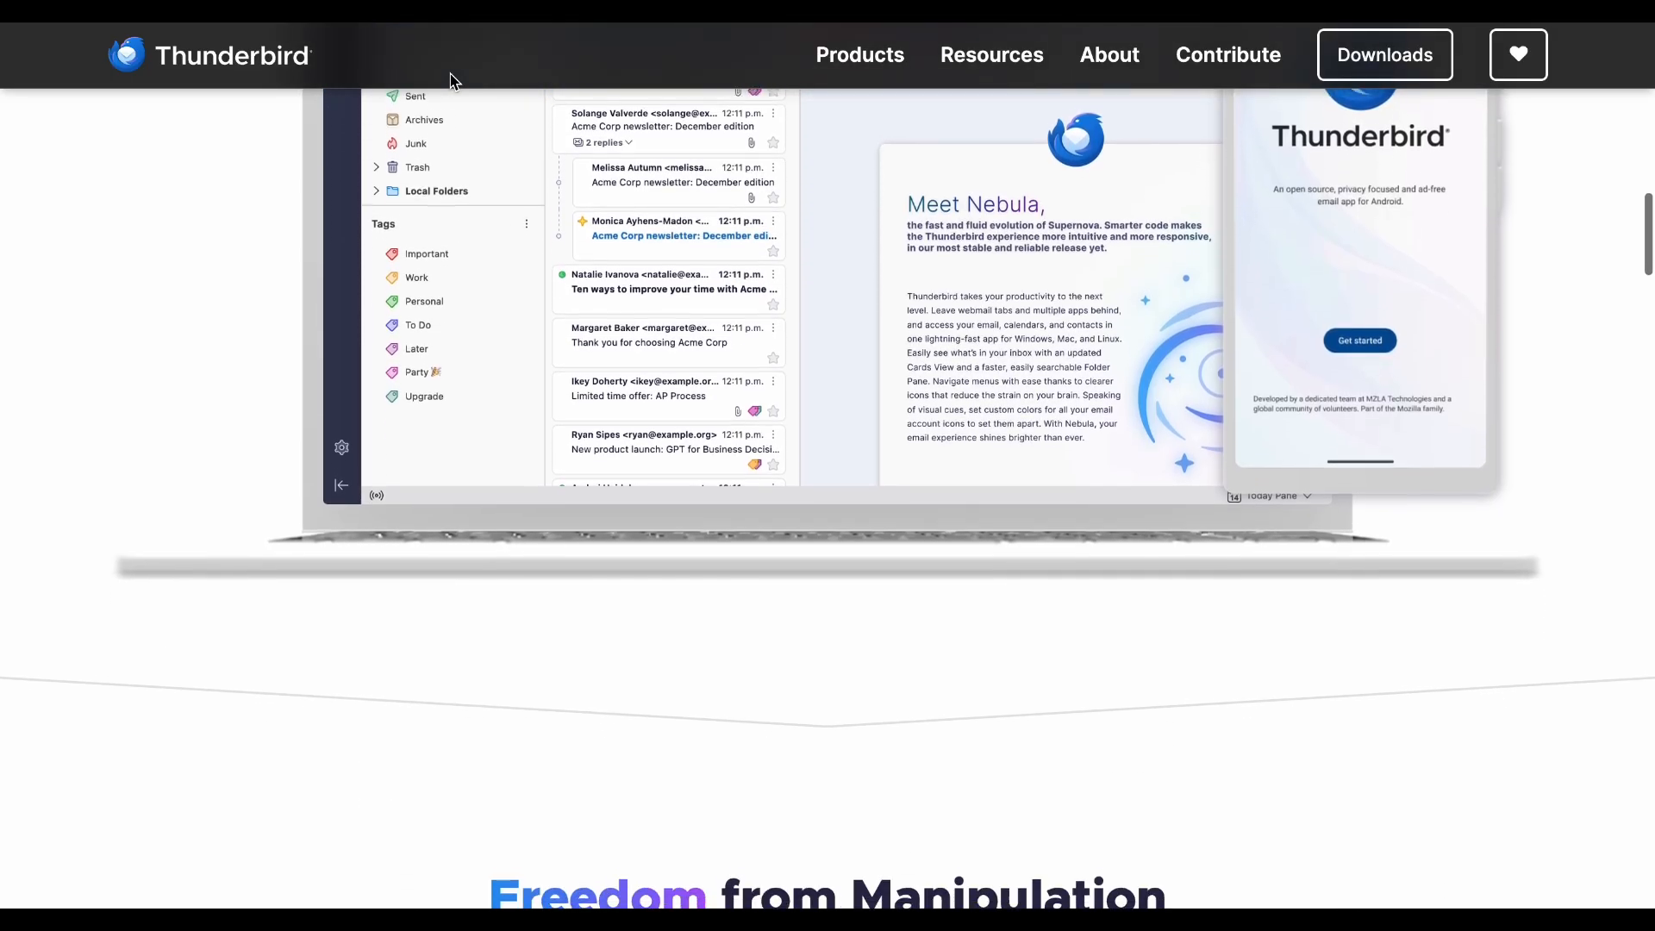
pyautogui.scroll(-3)
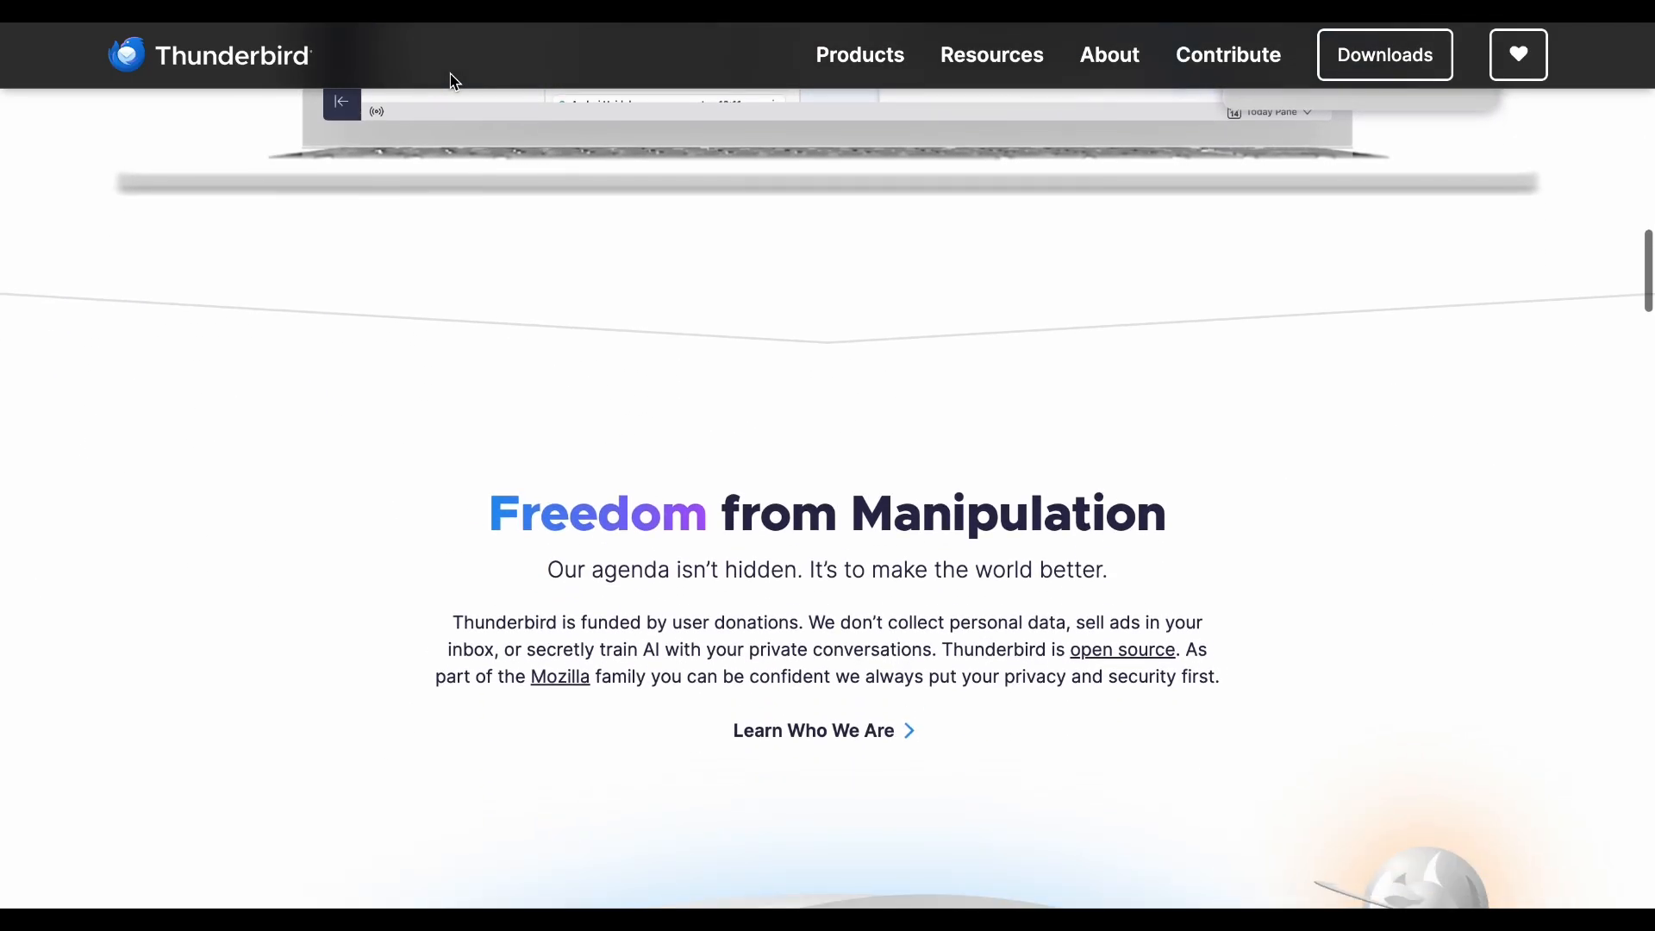
pyautogui.scroll(-3)
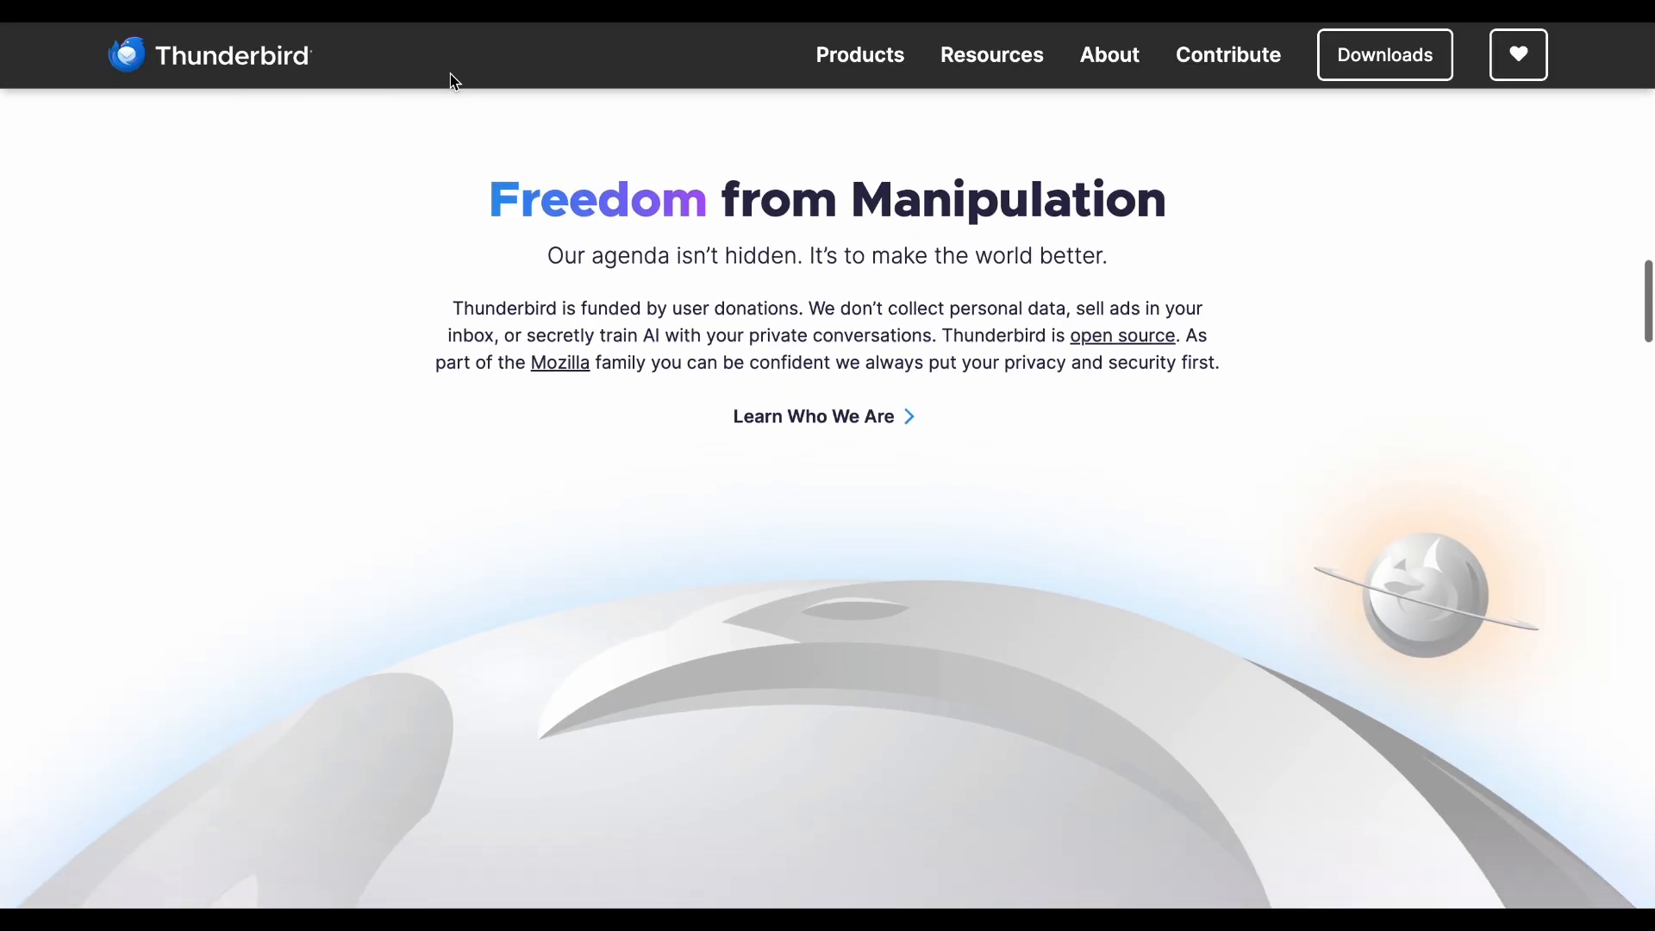
pyautogui.scroll(-3)
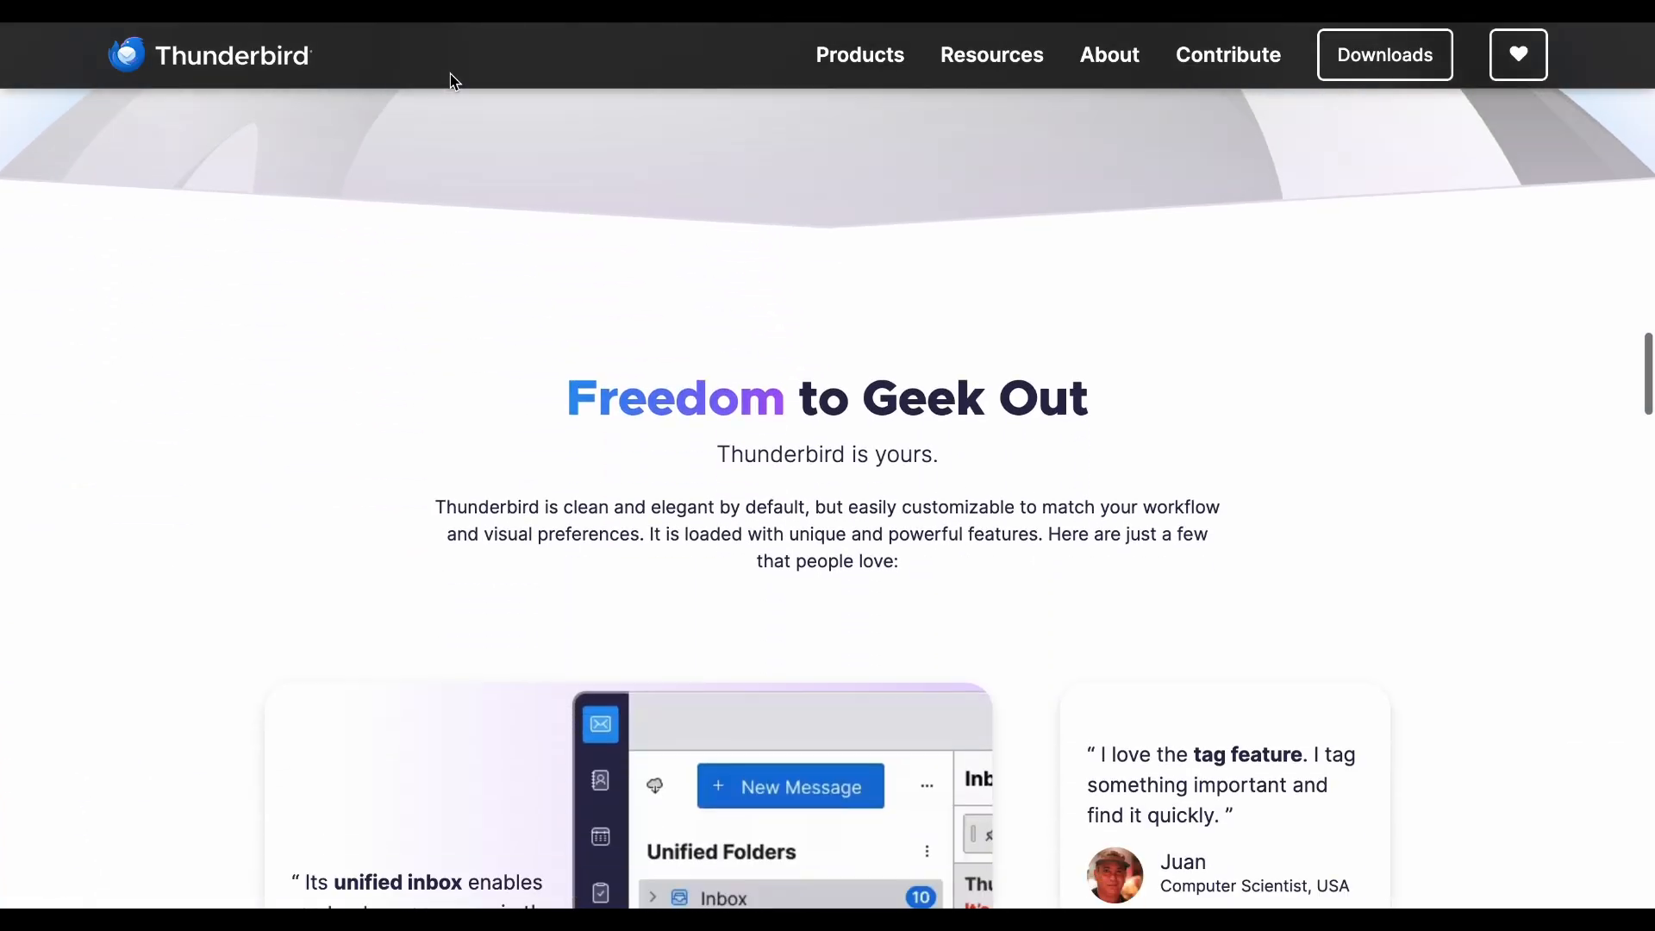
pyautogui.scroll(-3)
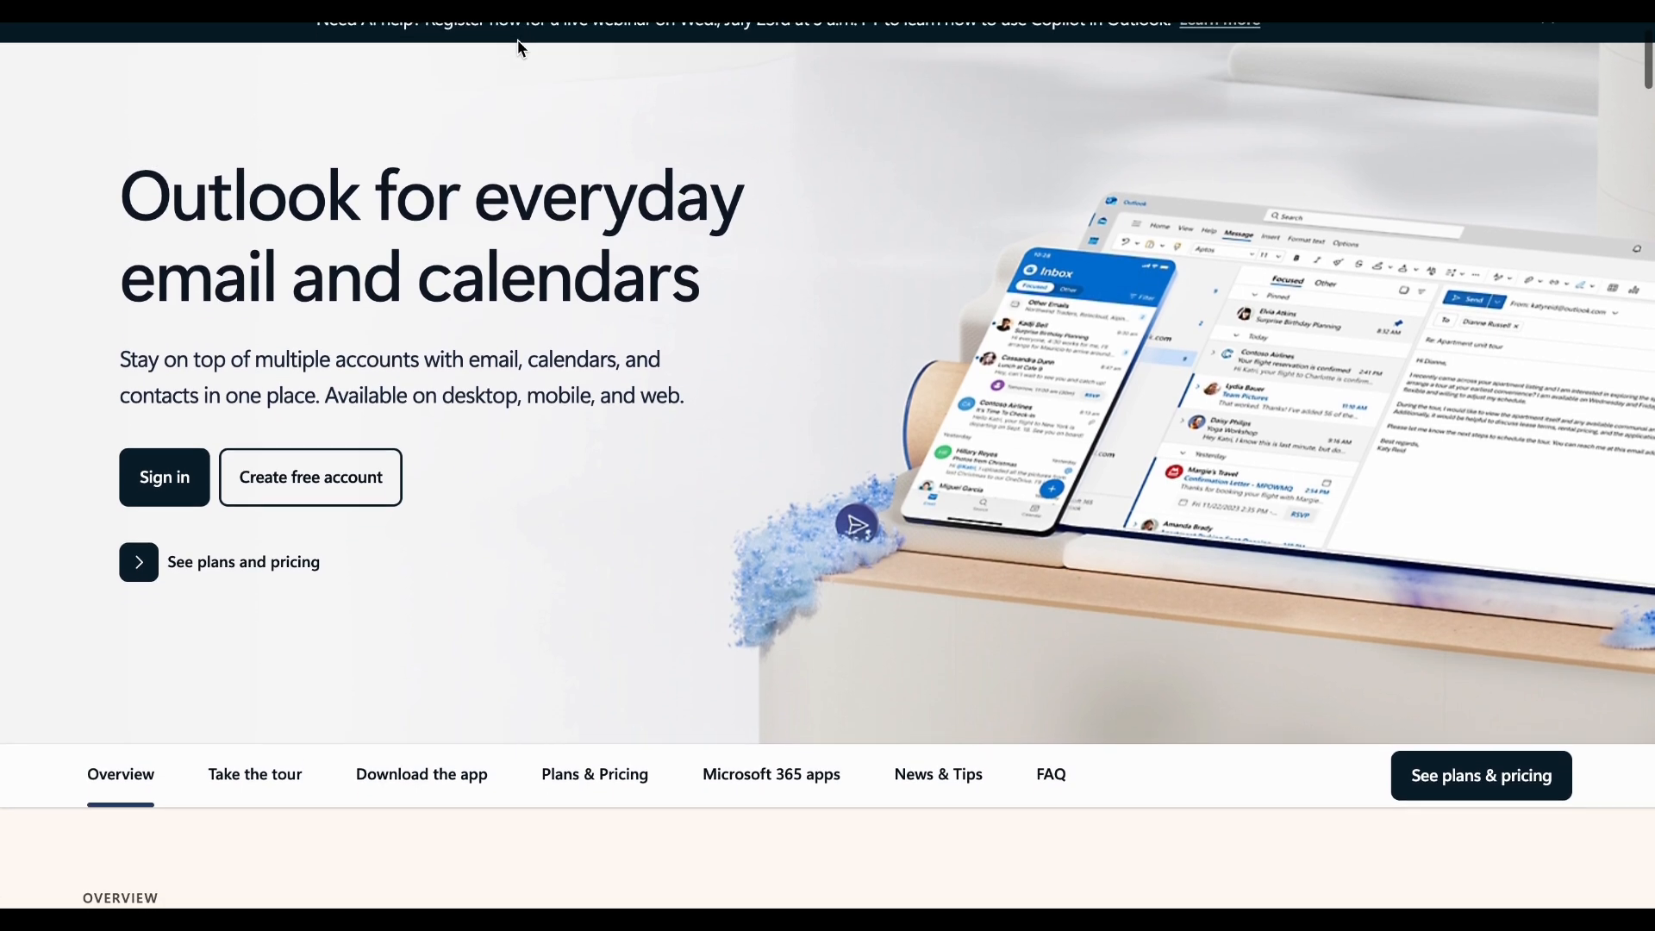
pyautogui.scroll(-3)
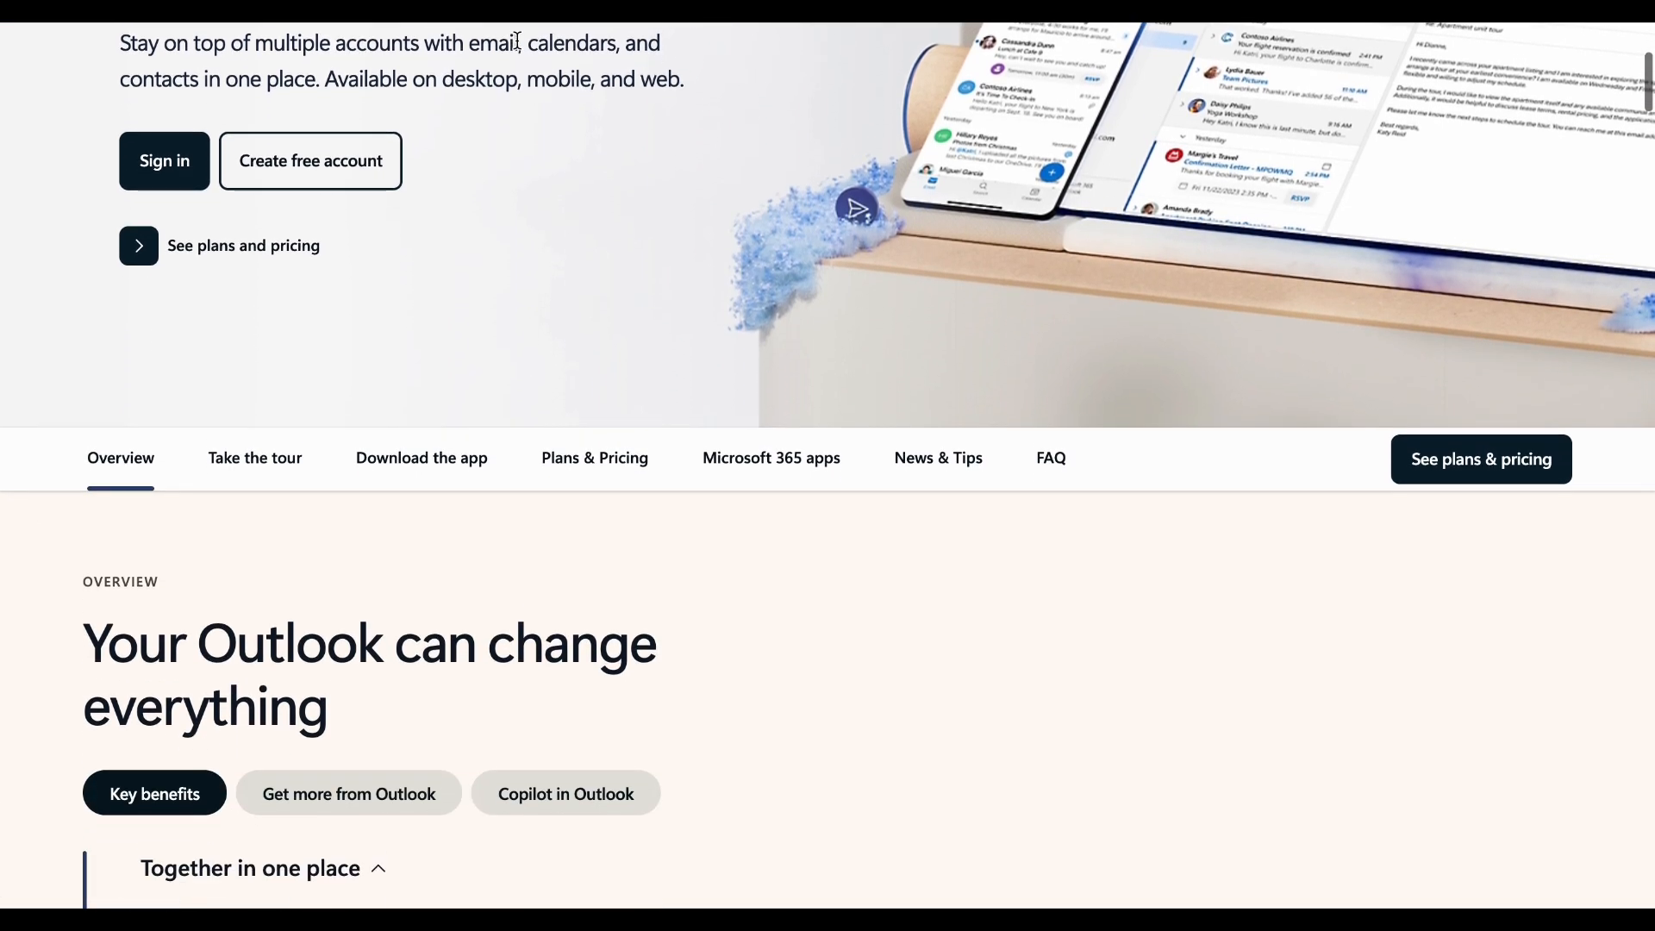
pyautogui.scroll(-3)
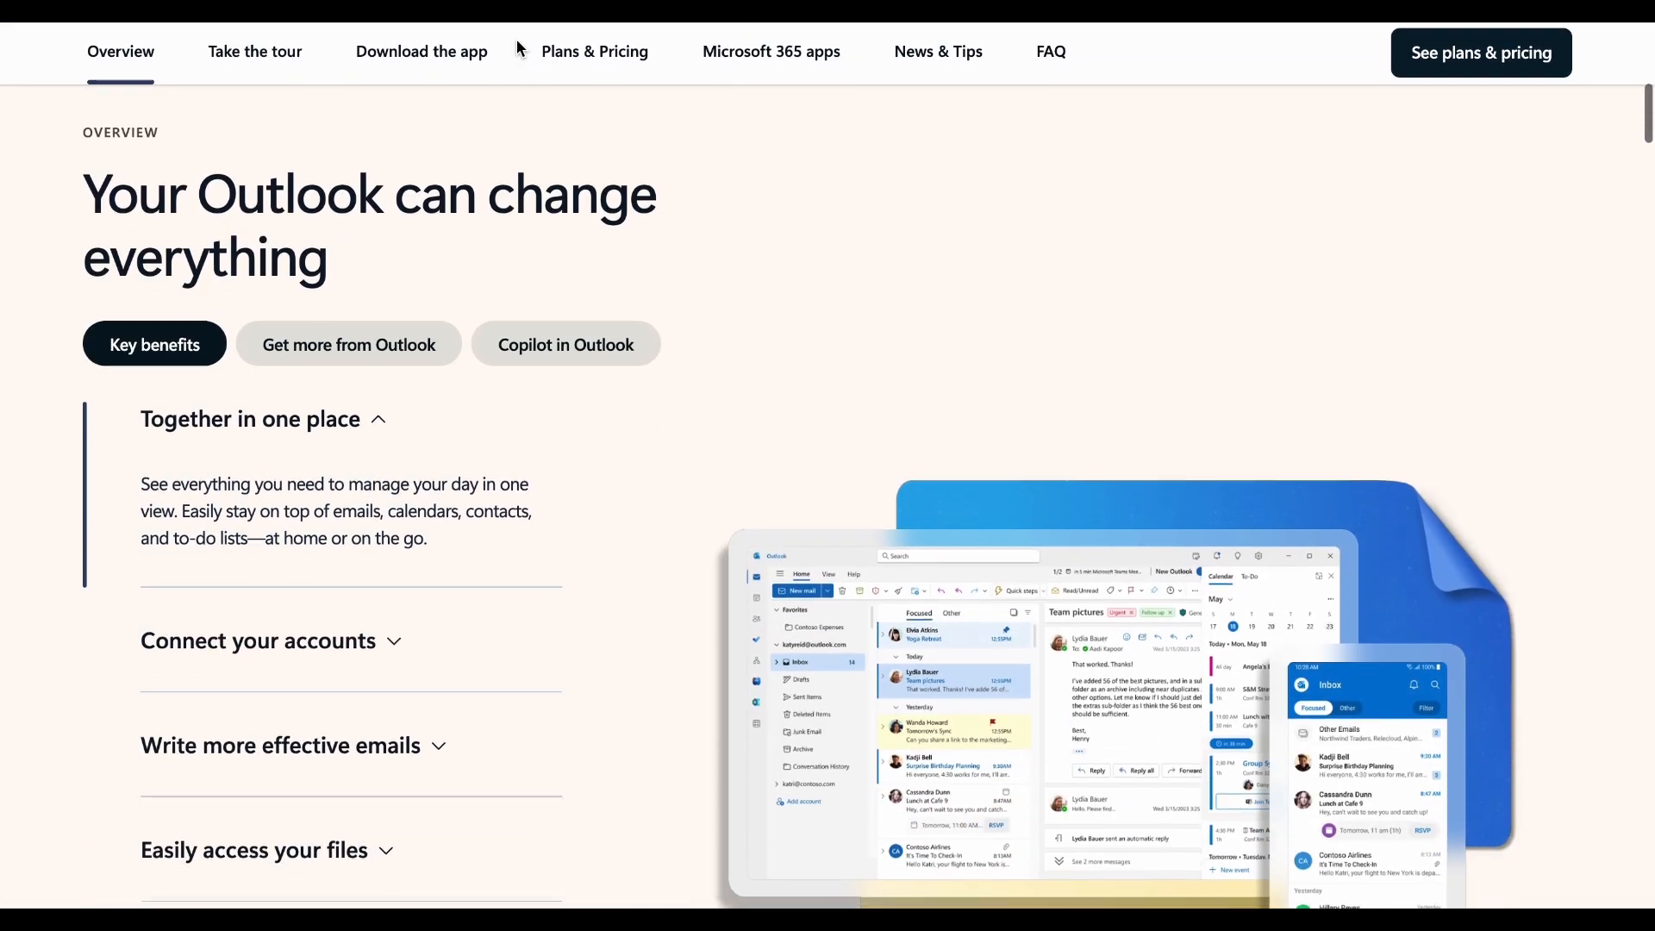
pyautogui.scroll(-3)
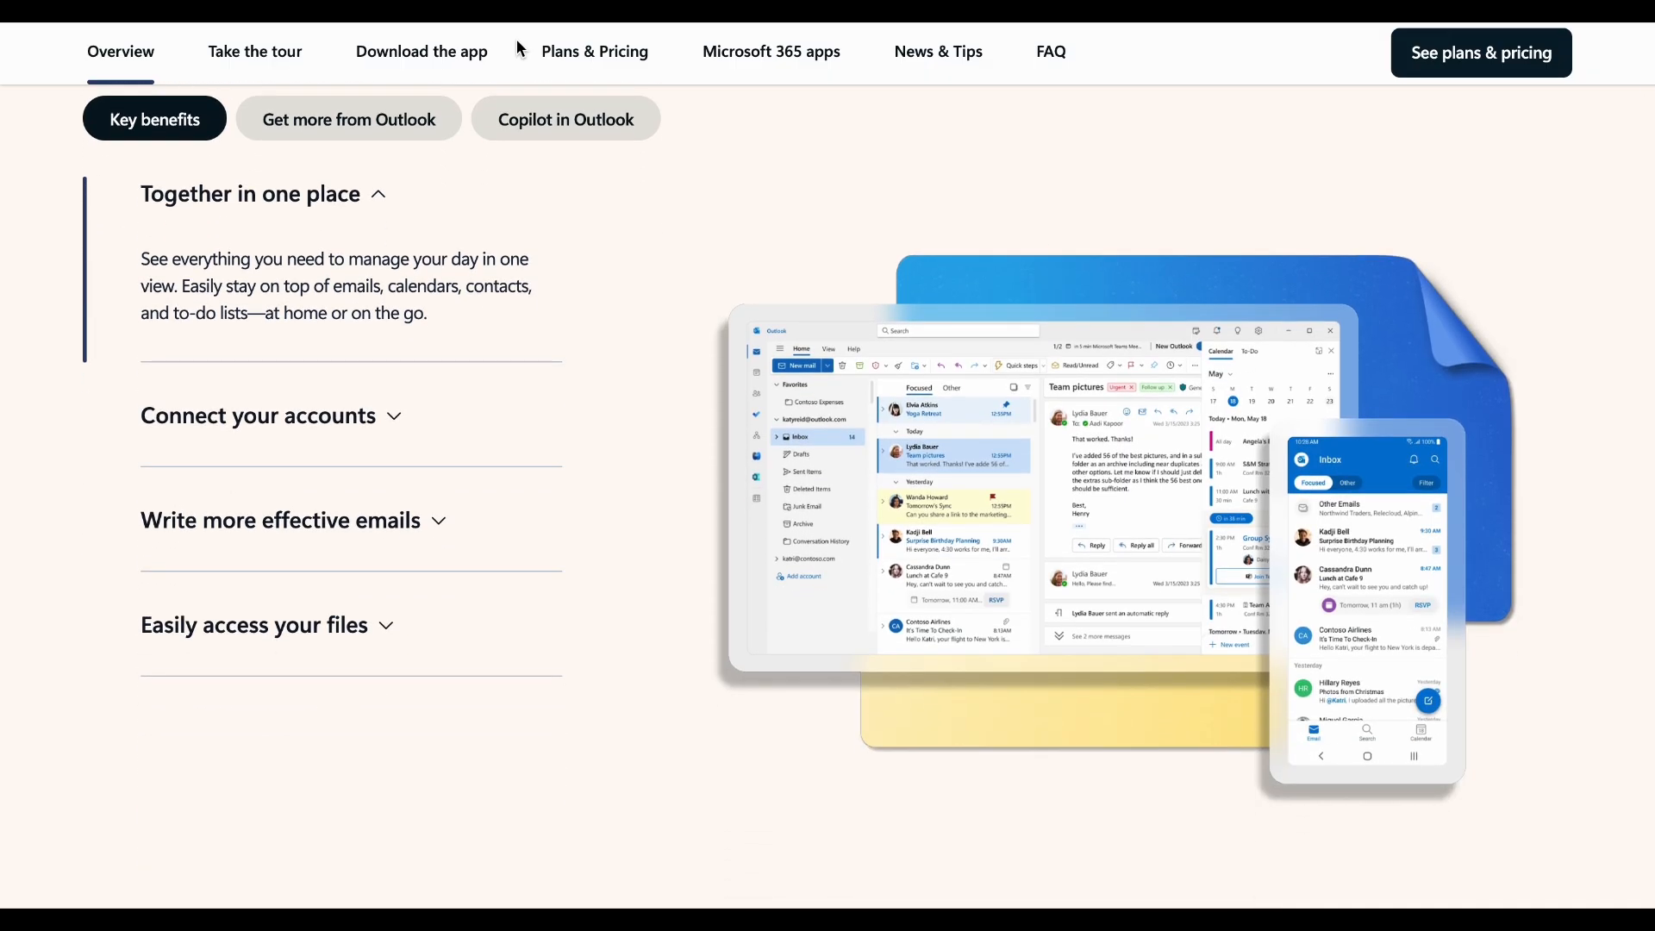
pyautogui.scroll(-3)
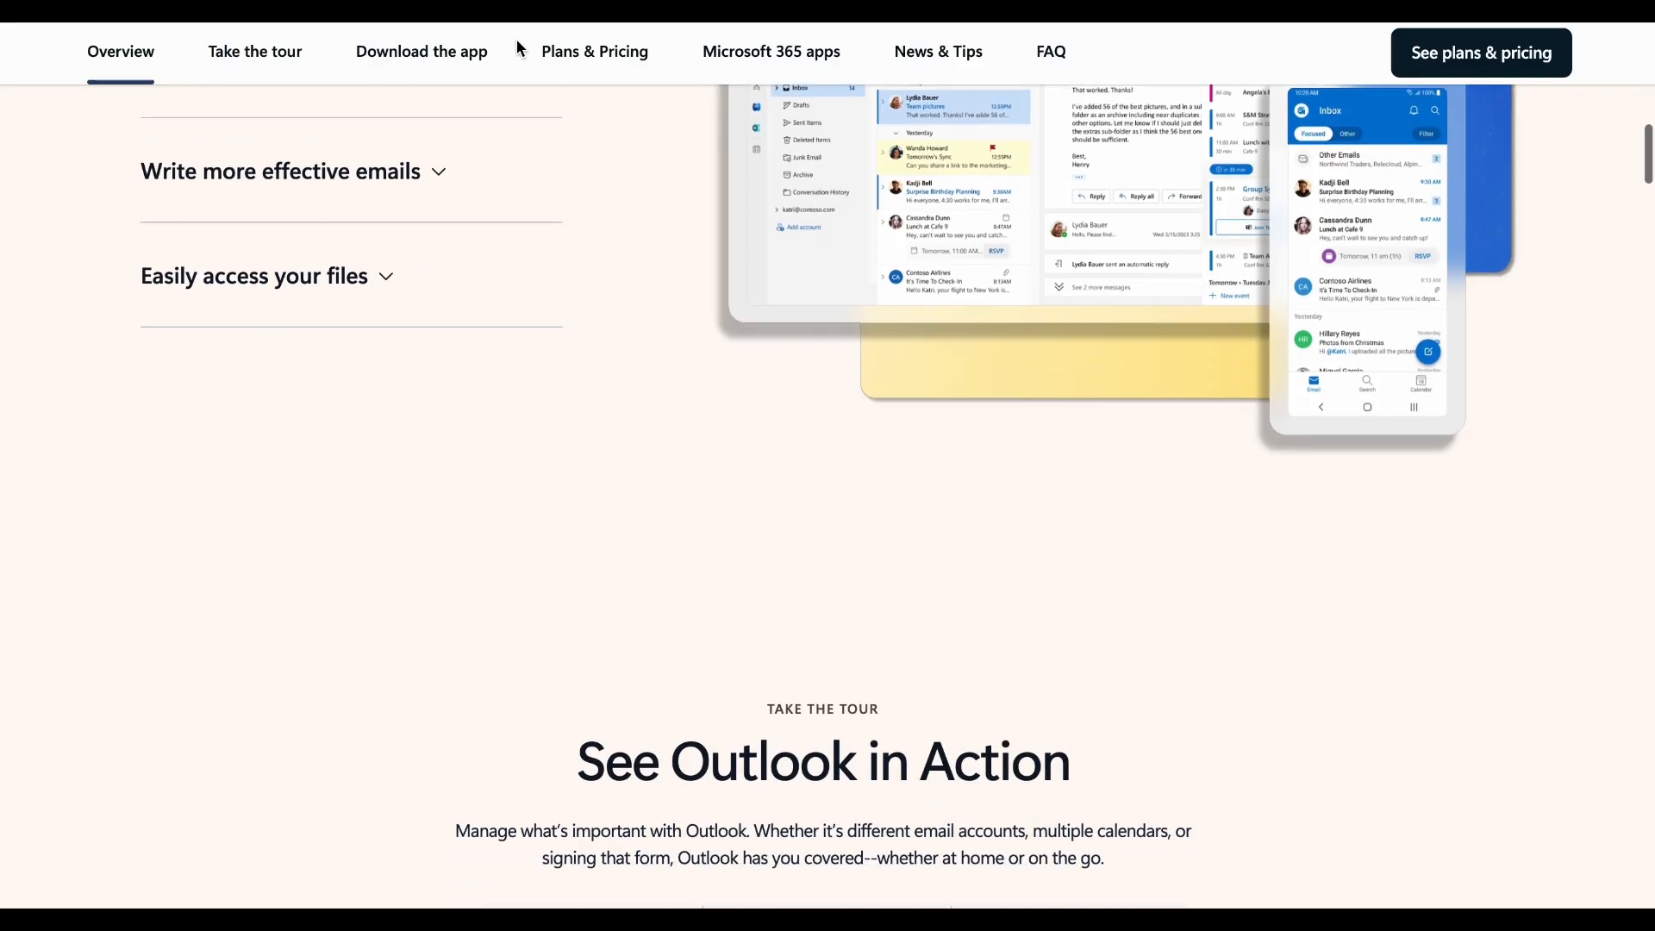
pyautogui.scroll(-3)
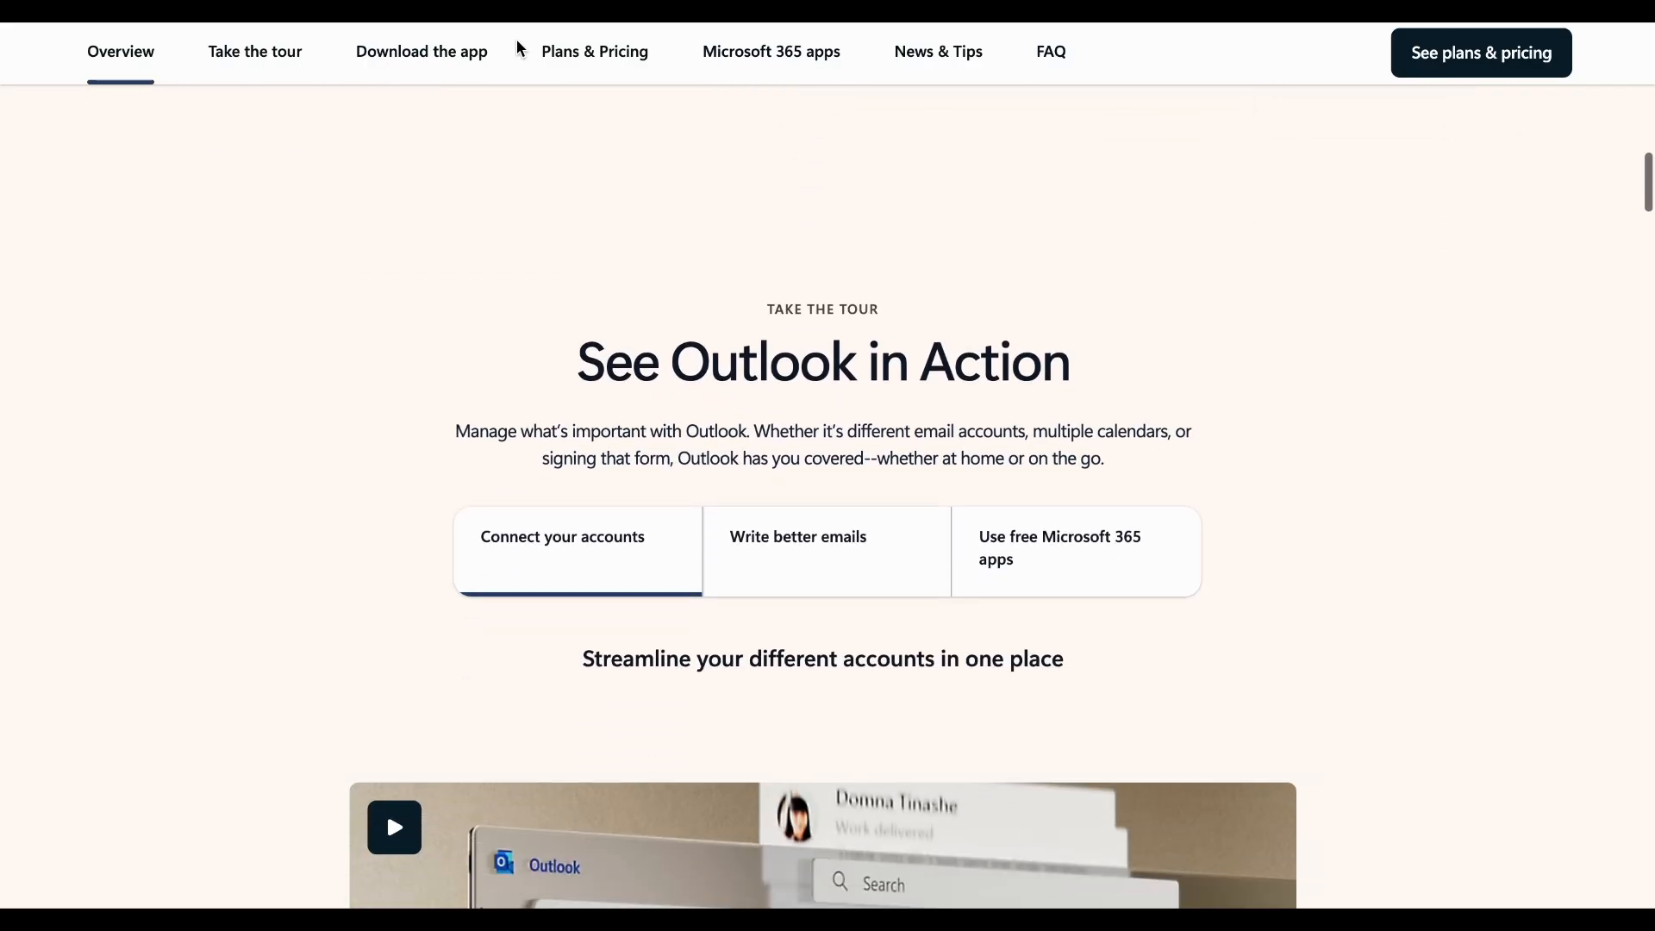
pyautogui.scroll(-3)
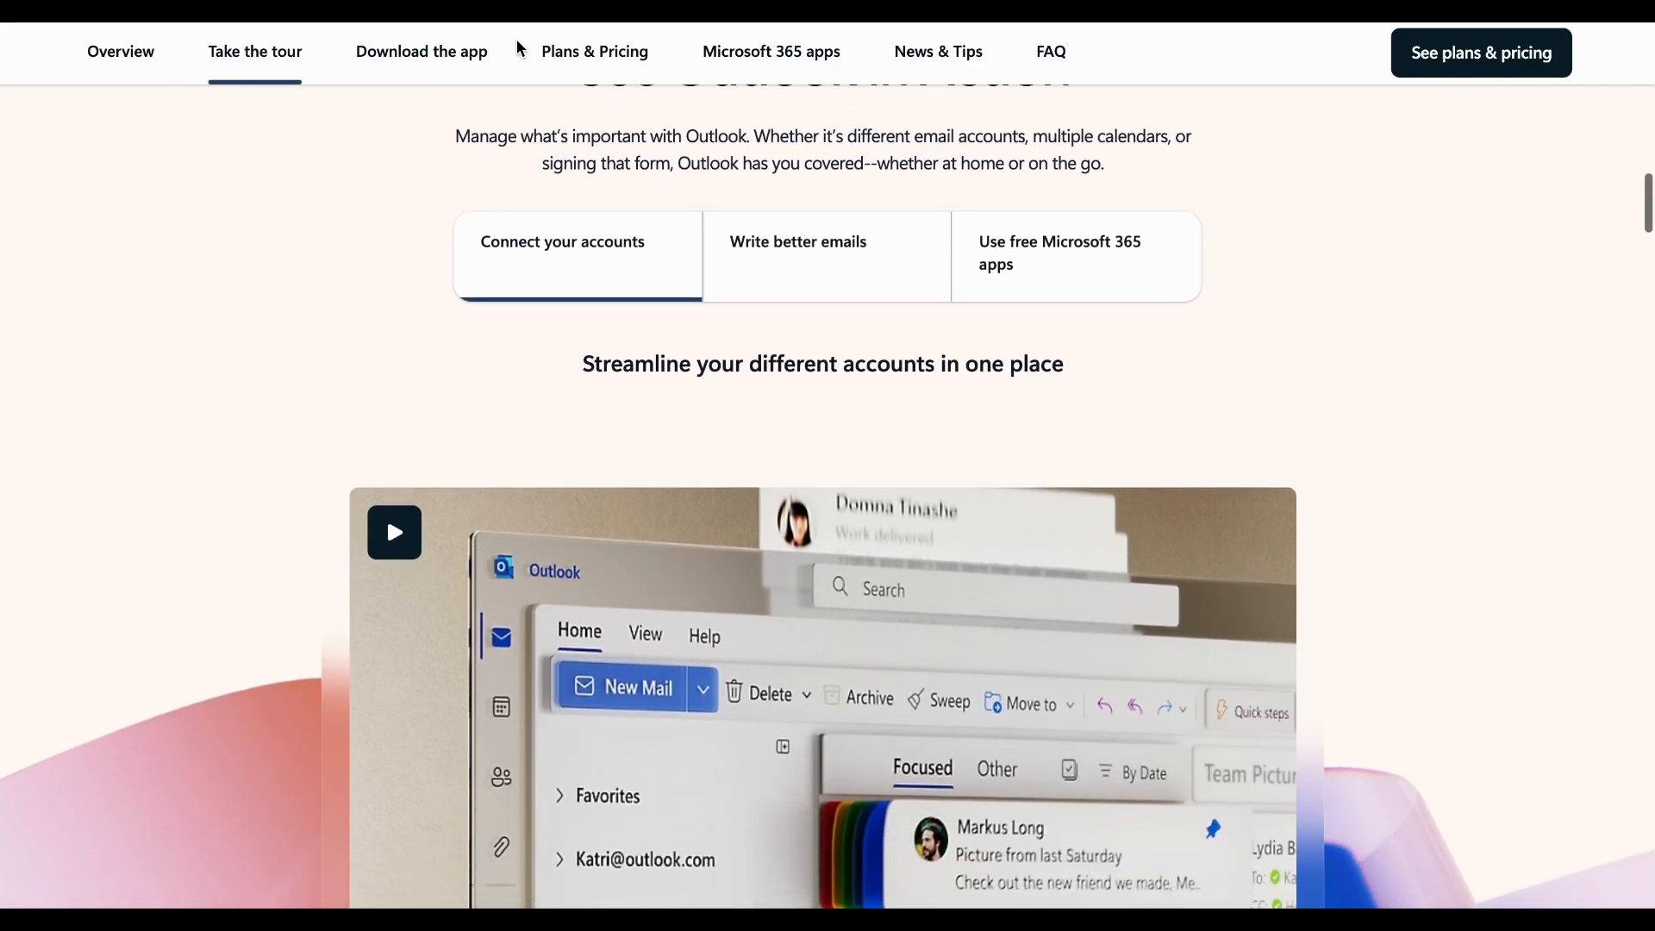
pyautogui.scroll(-3)
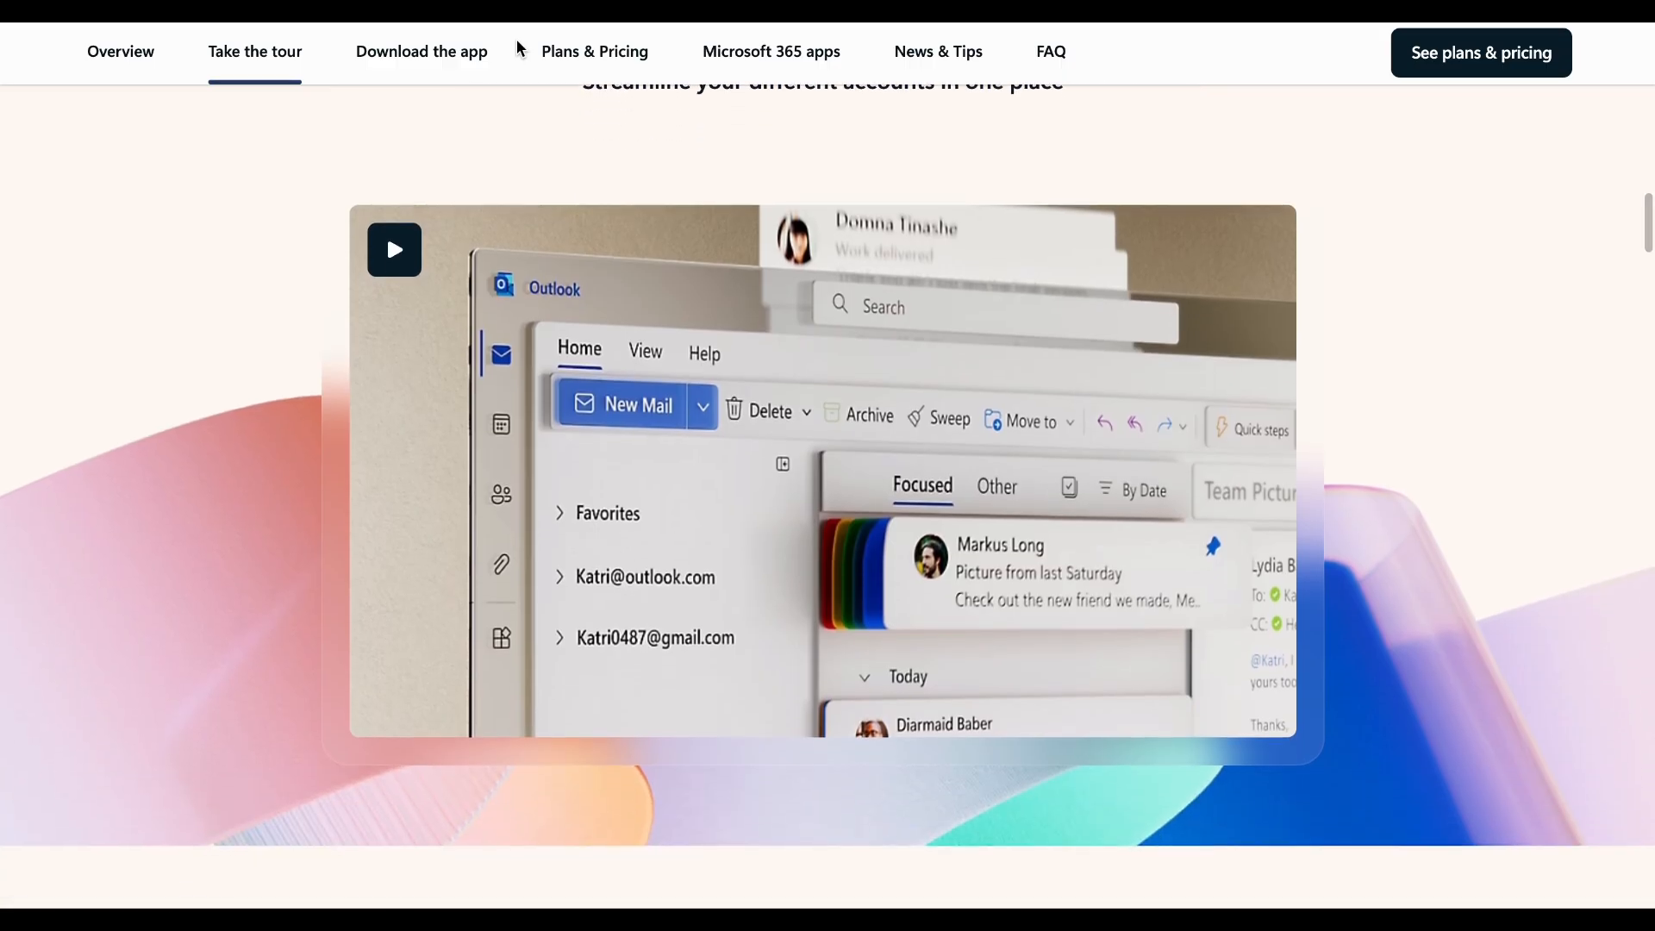
pyautogui.scroll(-3)
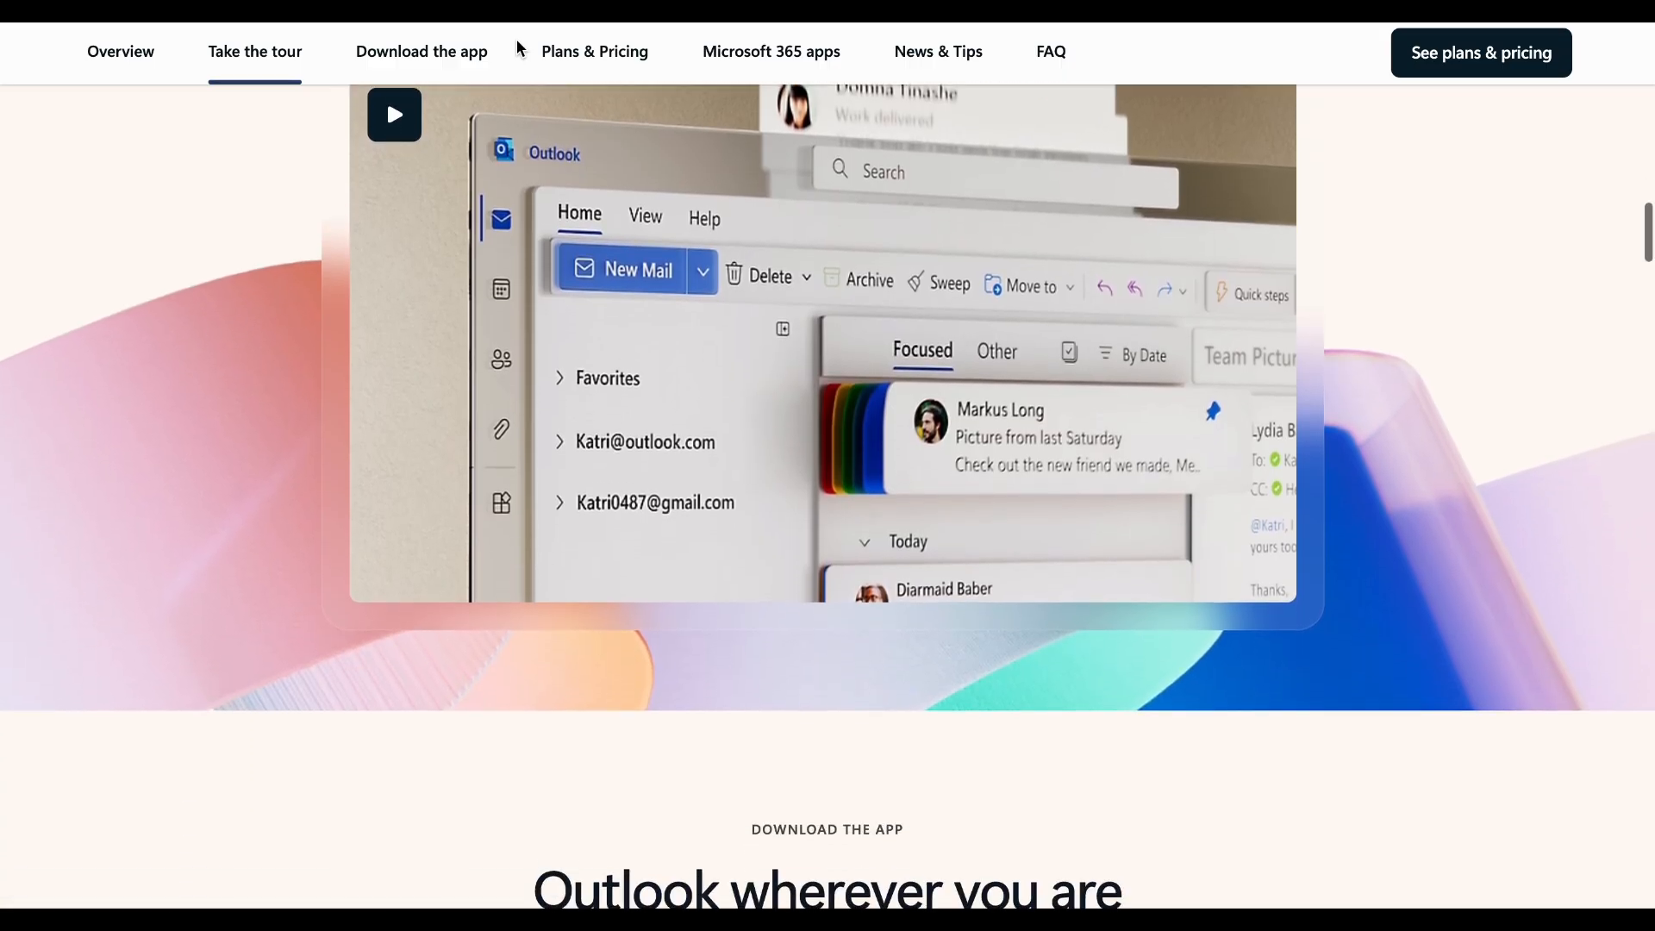
pyautogui.scroll(-3)
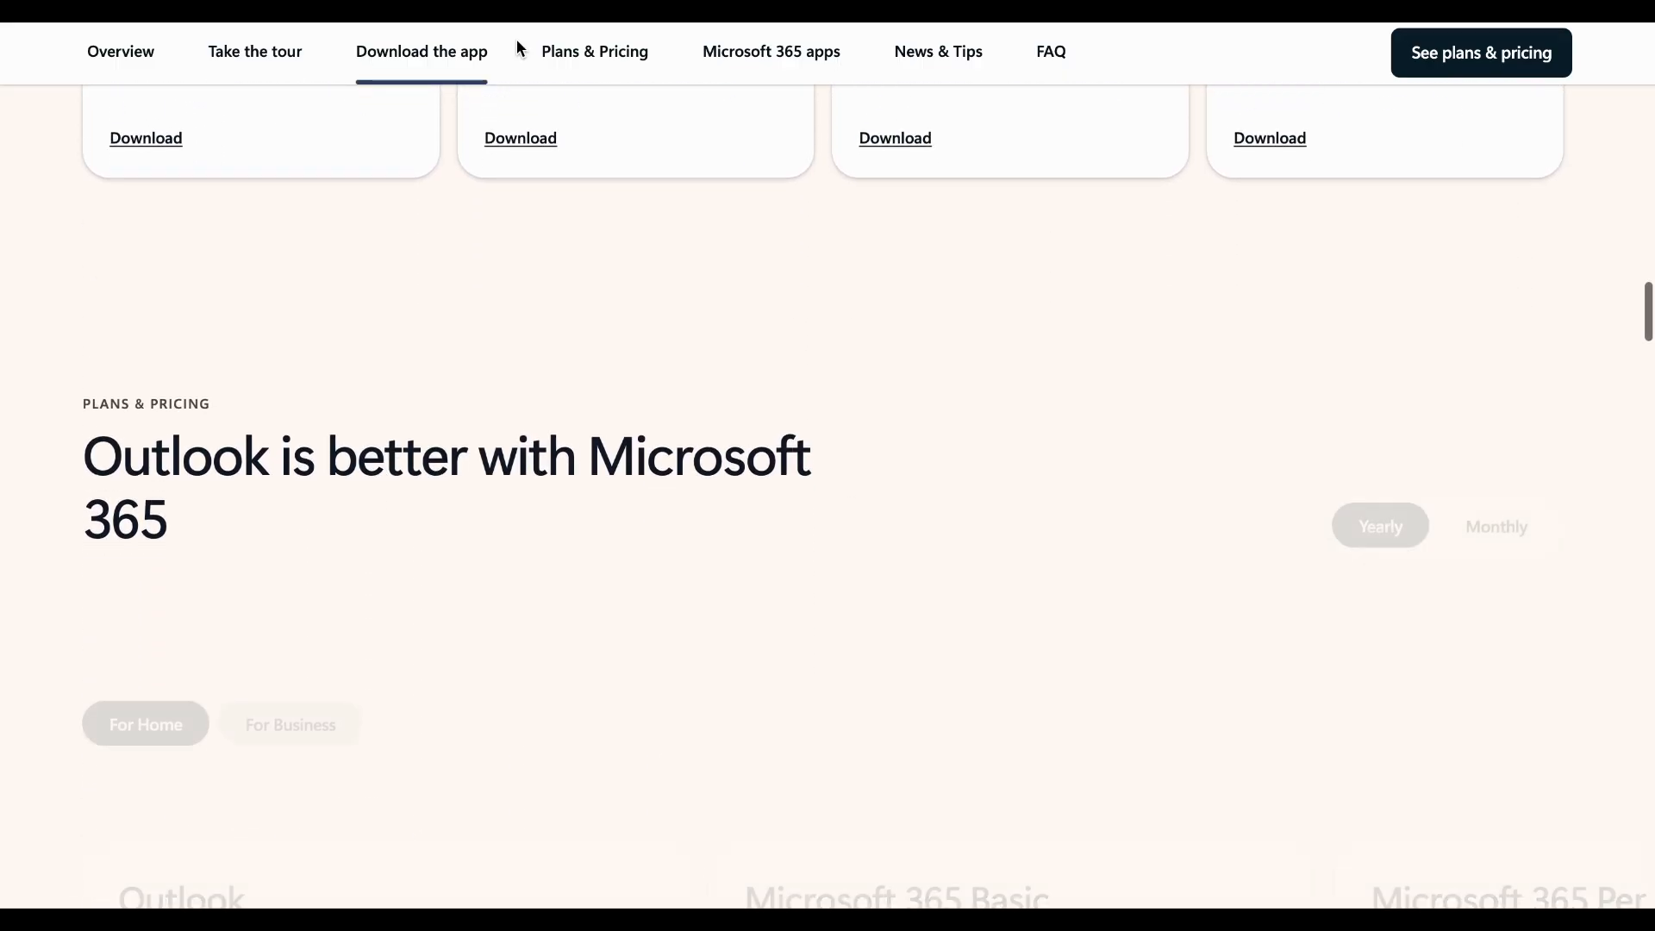
pyautogui.scroll(-3)
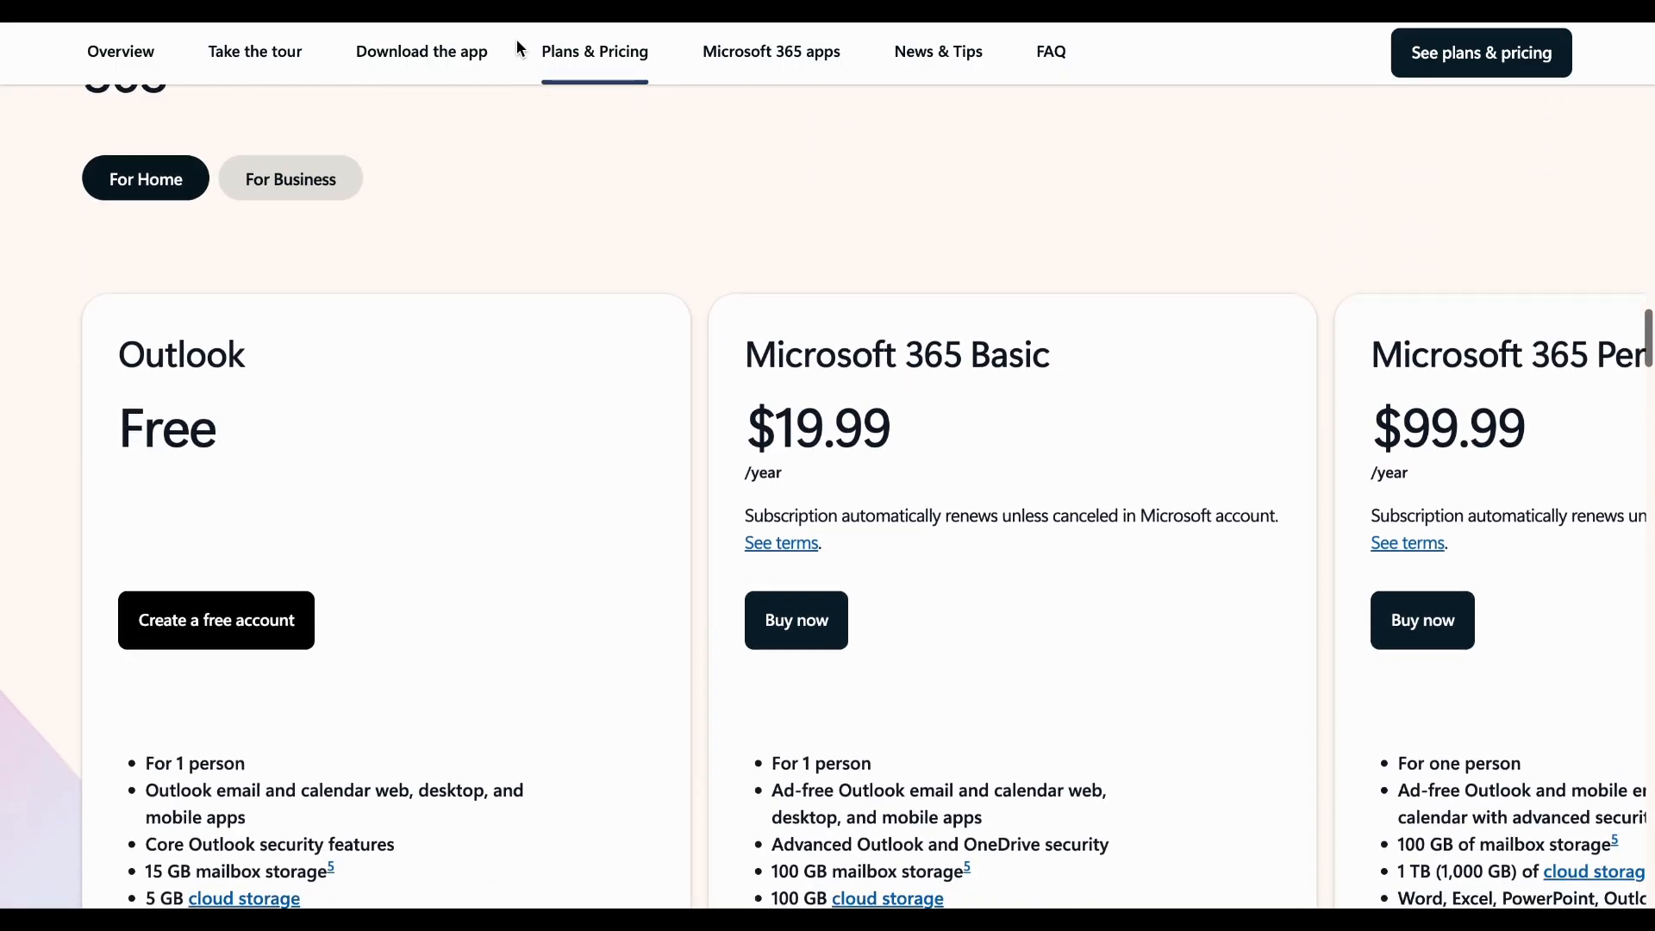
pyautogui.scroll(-3)
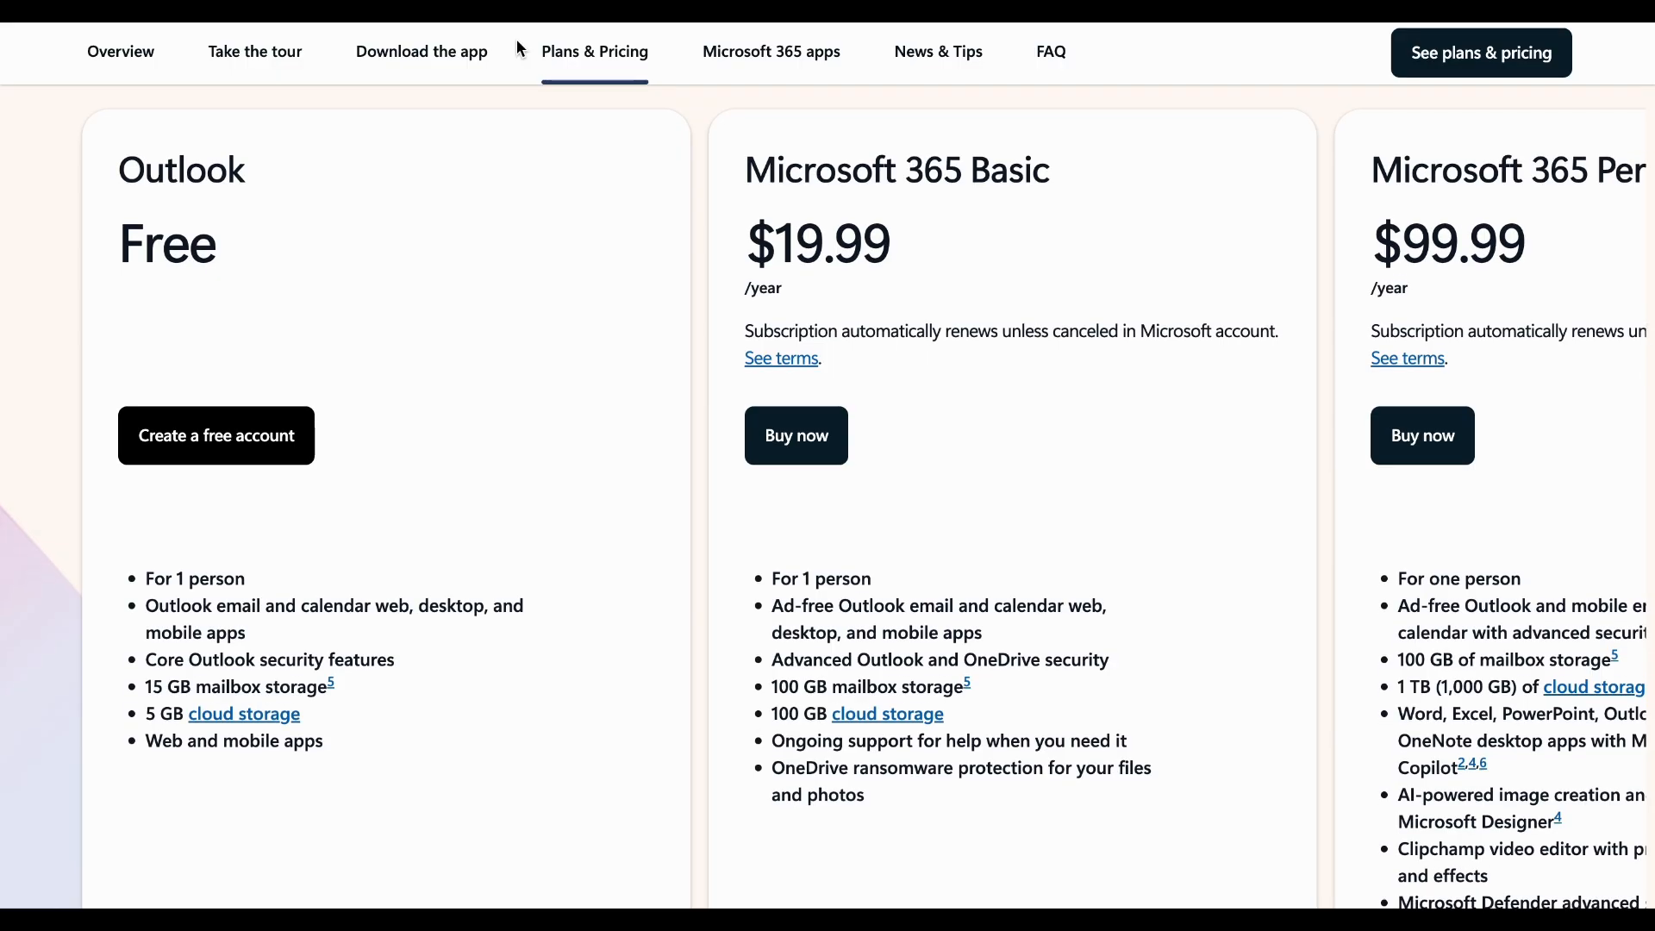
pyautogui.scroll(-3)
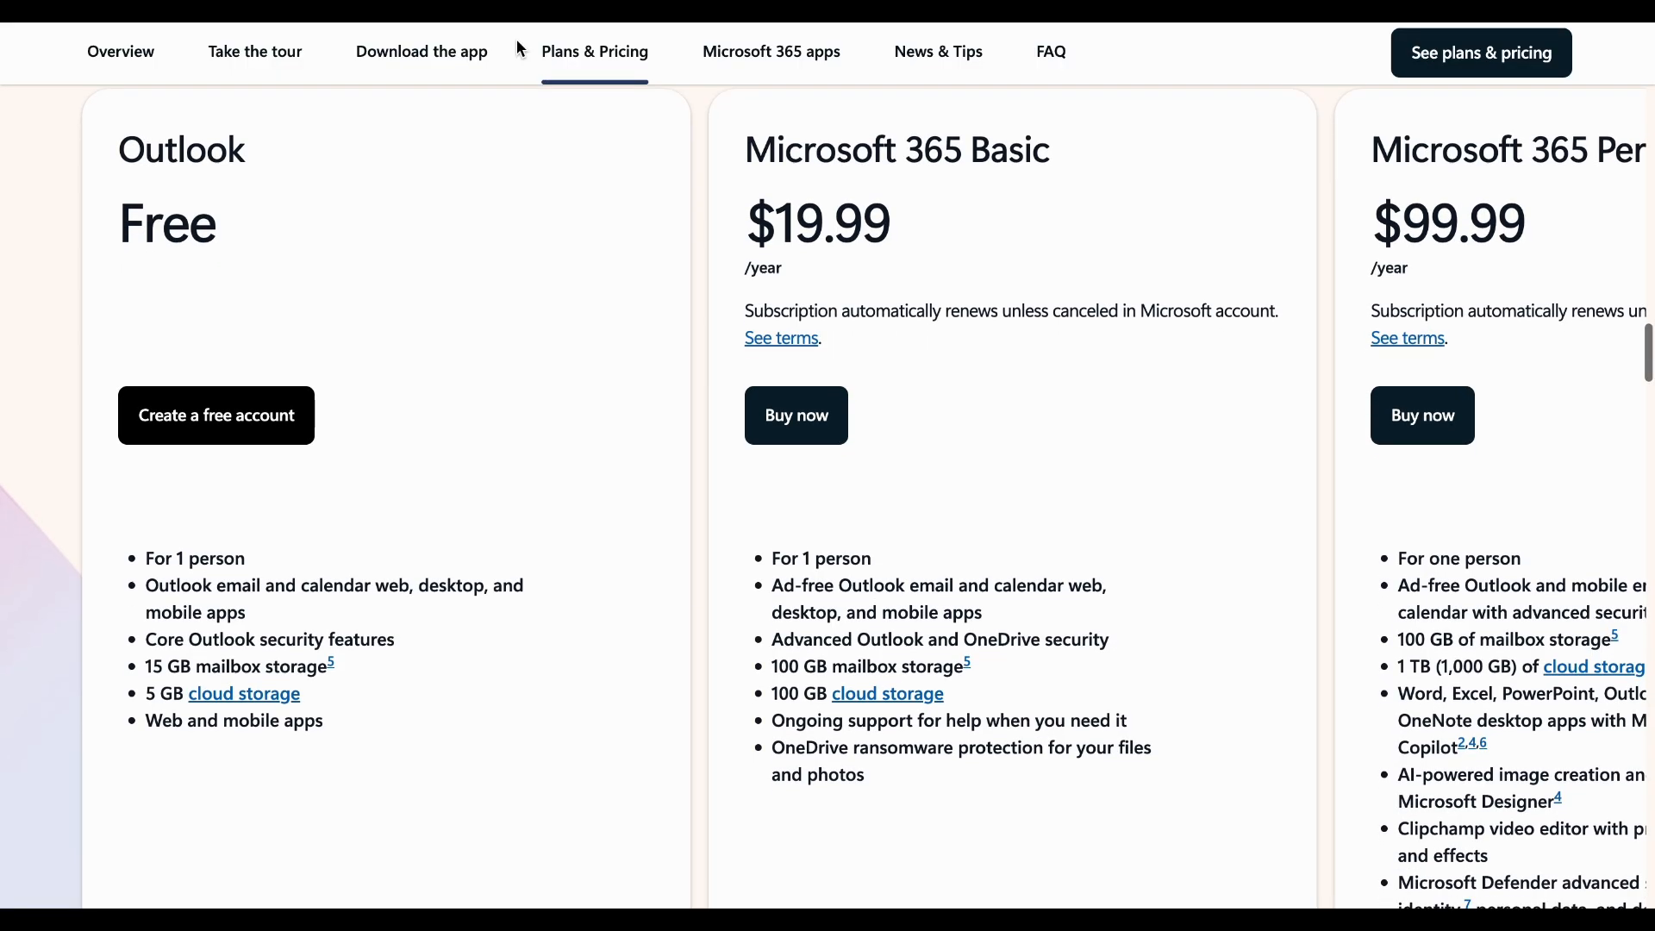
pyautogui.scroll(-3)
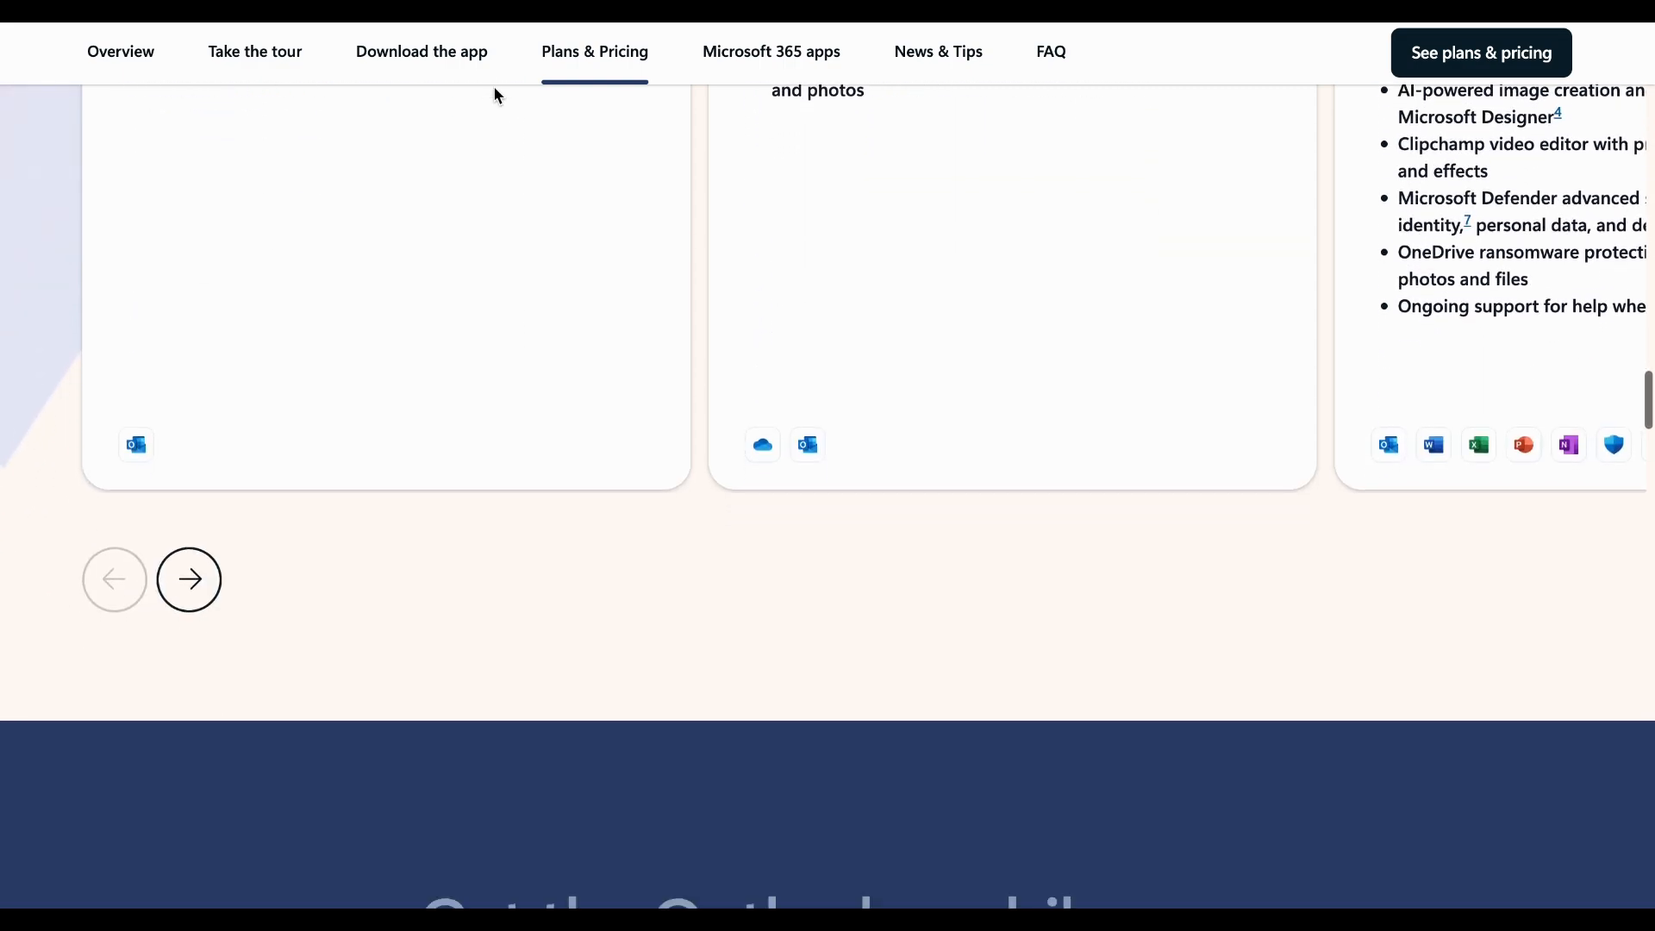
pyautogui.scroll(-3)
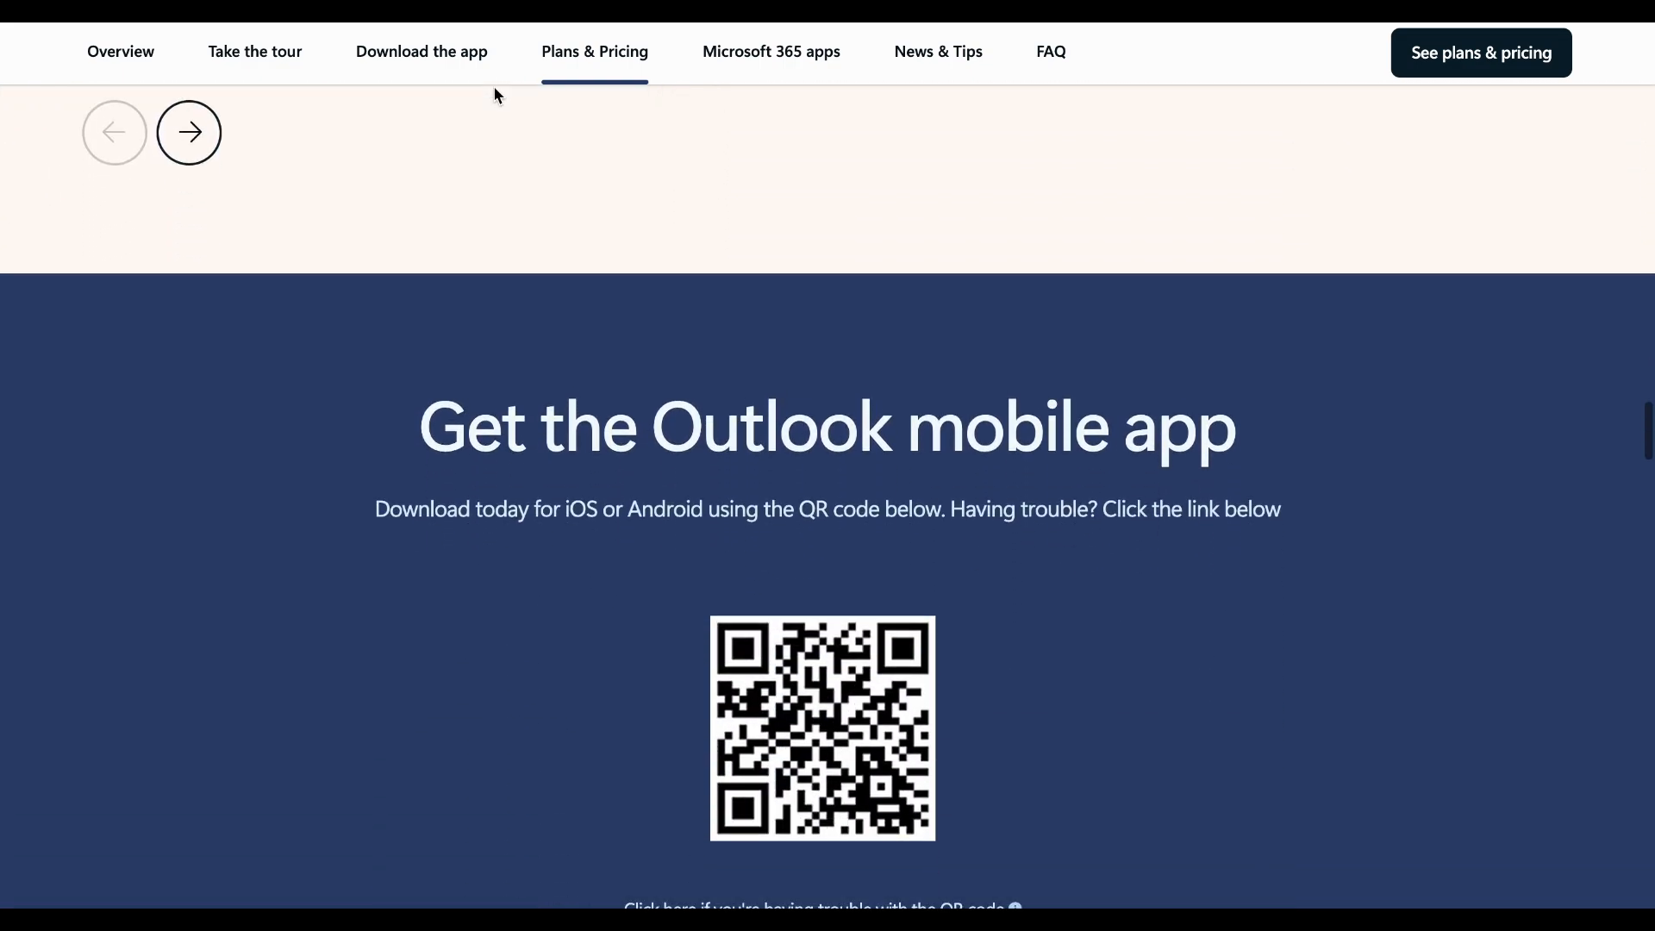